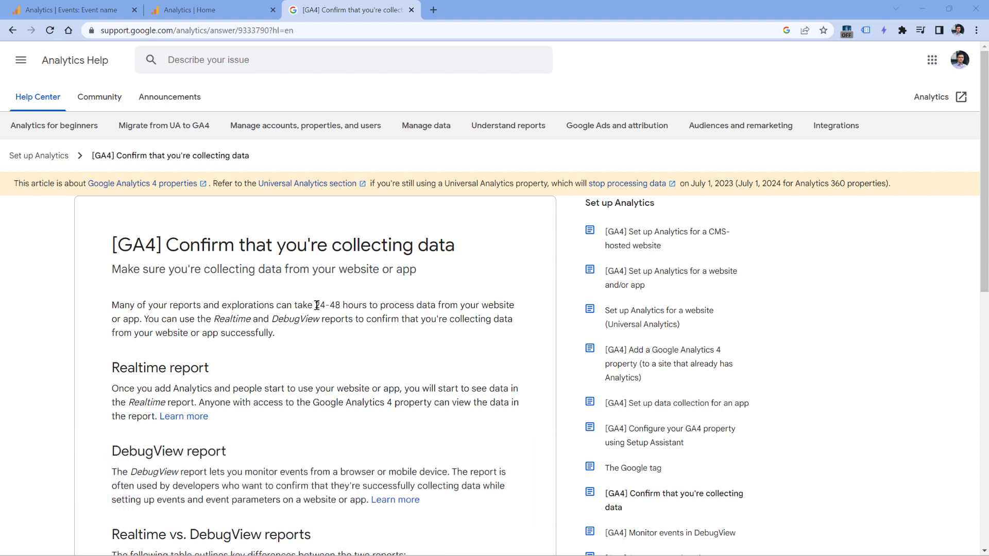
- Highlight the 24-48 hours processing delay in the Help article, then return to the Events report
left_click_drag(314, 304, 414, 304)
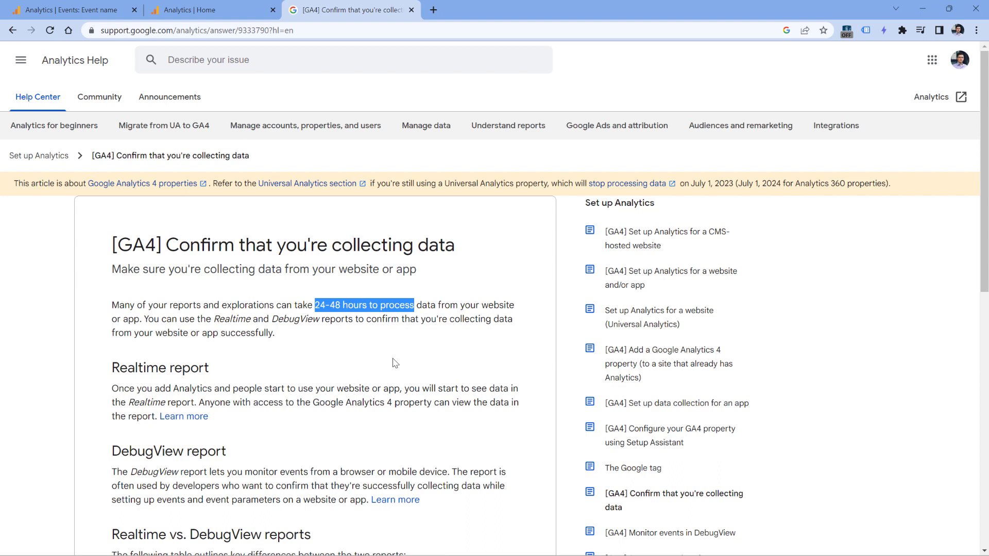
mouse_move(376, 407)
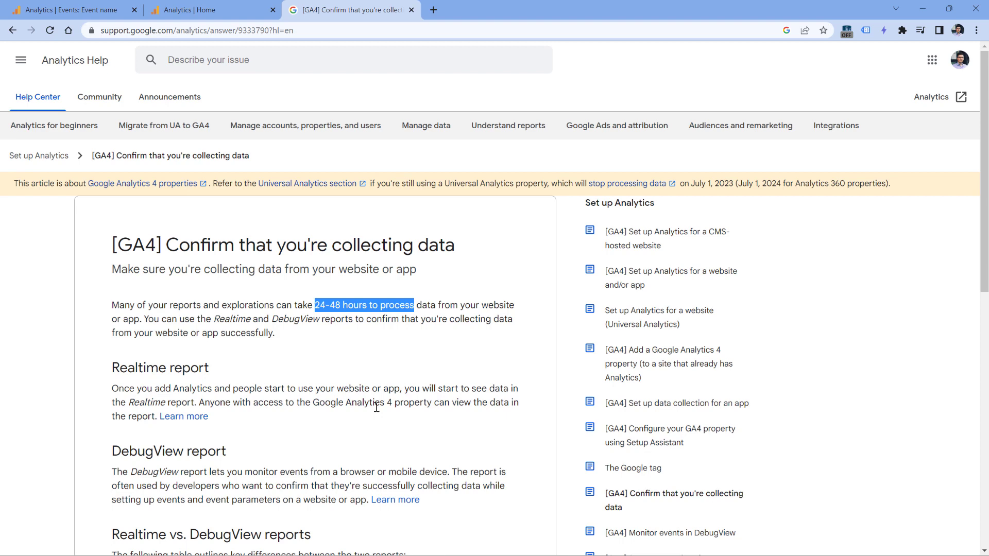
left_click(70, 9)
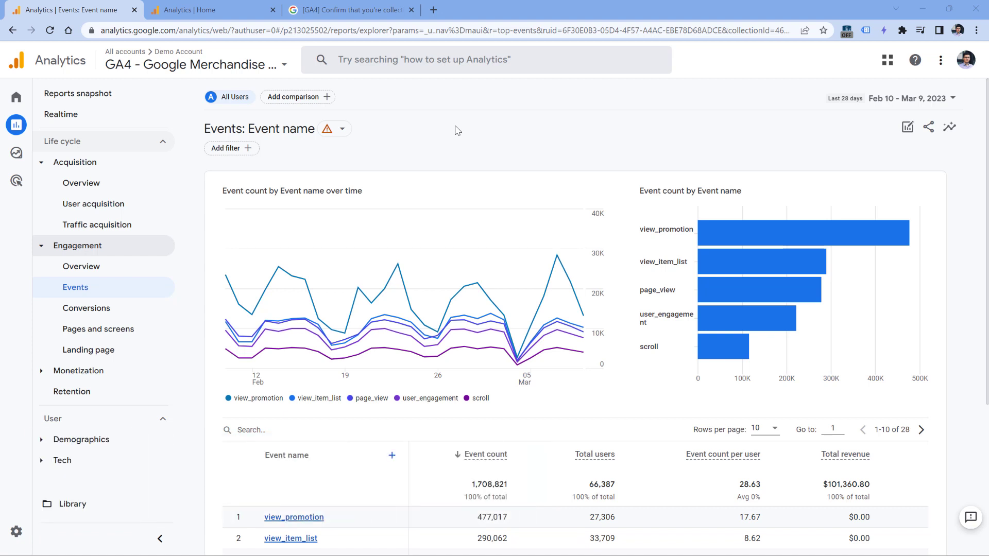
- Check the Events report's data notice: unsampled, 100% of data, with thresholding applied
scroll("down", 3)
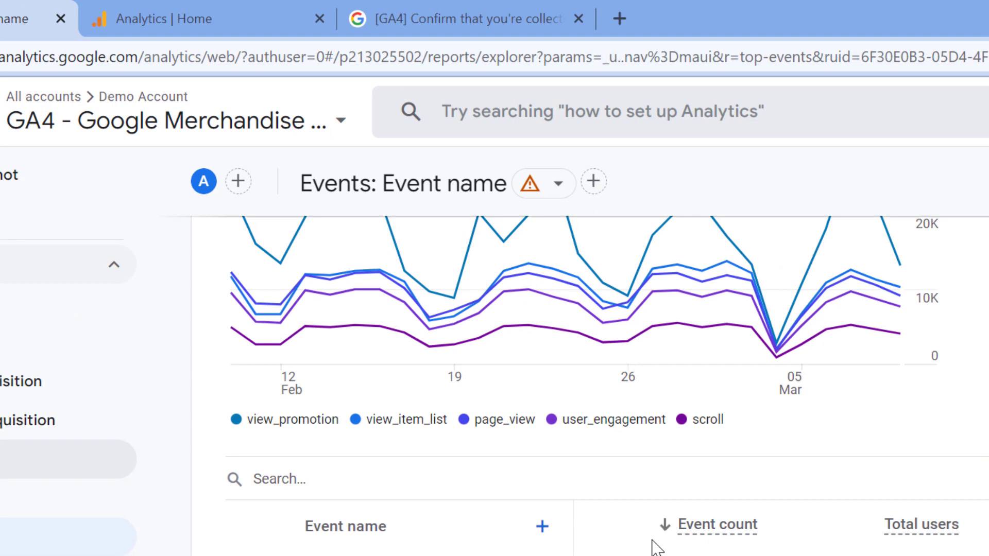
mouse_move(755, 152)
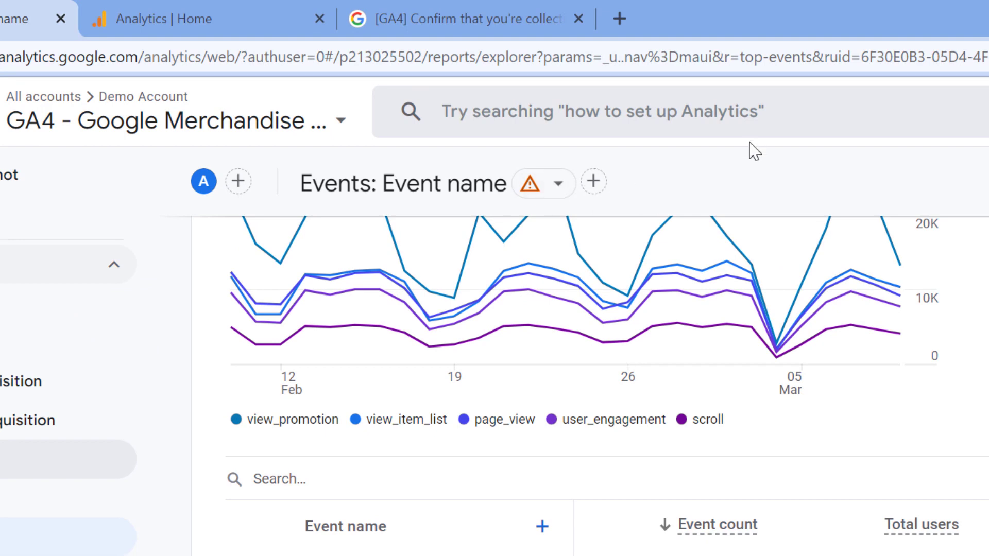
left_click(526, 183)
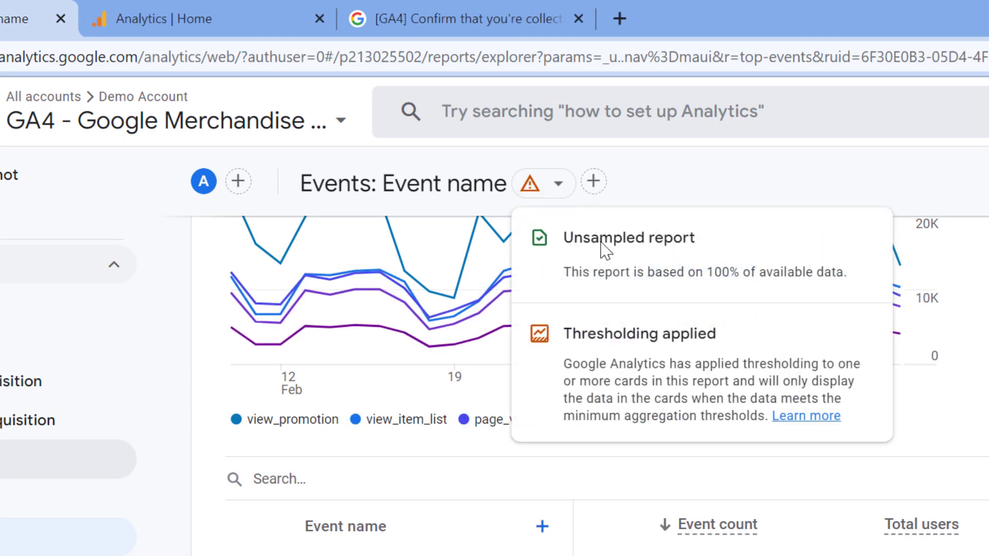
mouse_move(722, 334)
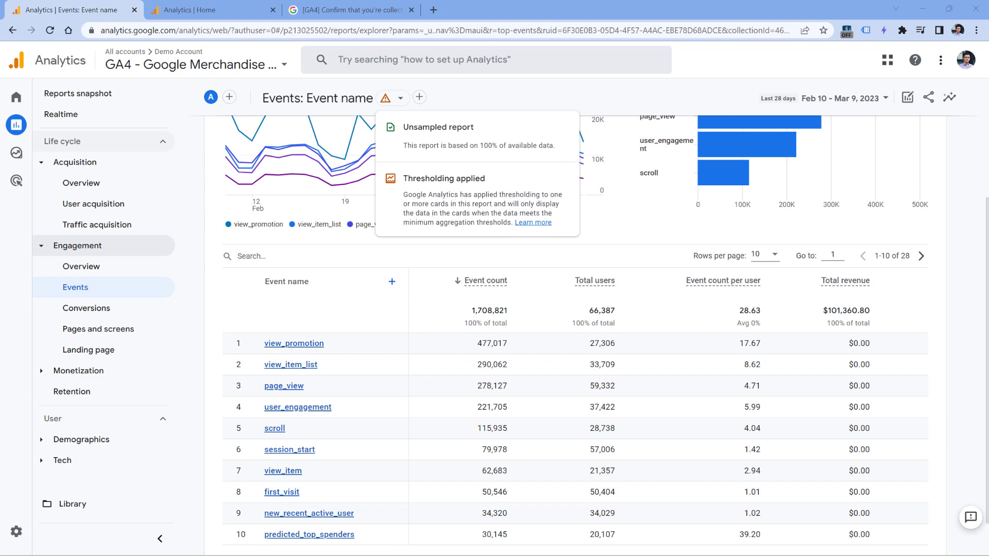
mouse_move(476, 211)
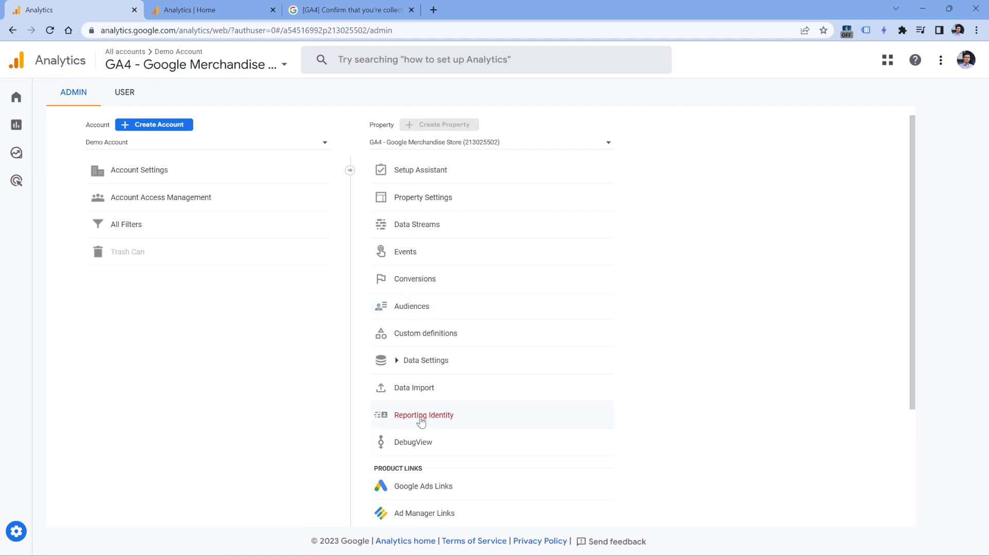
- Open Reporting Identity, where Blended is selected over Observed and Device-based
left_click(423, 416)
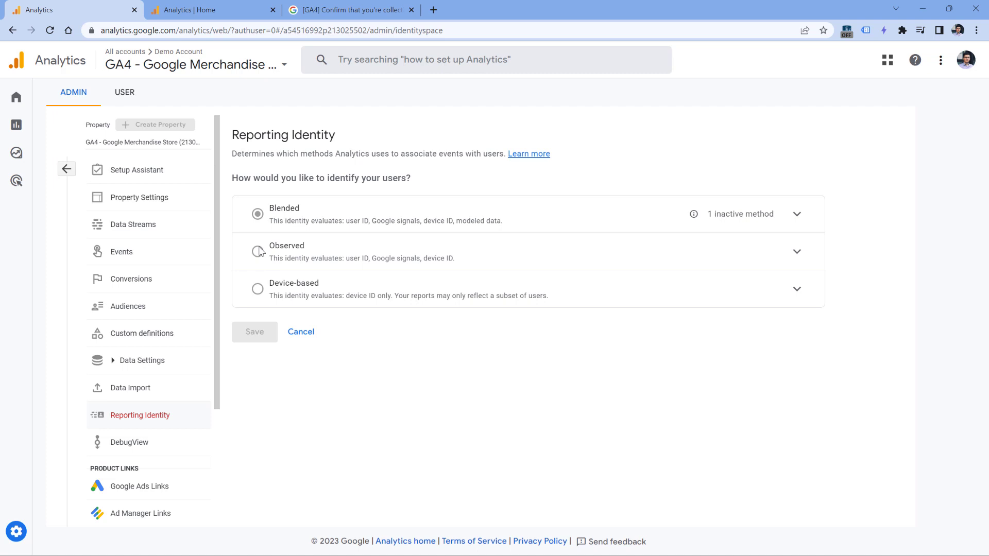
mouse_move(298, 283)
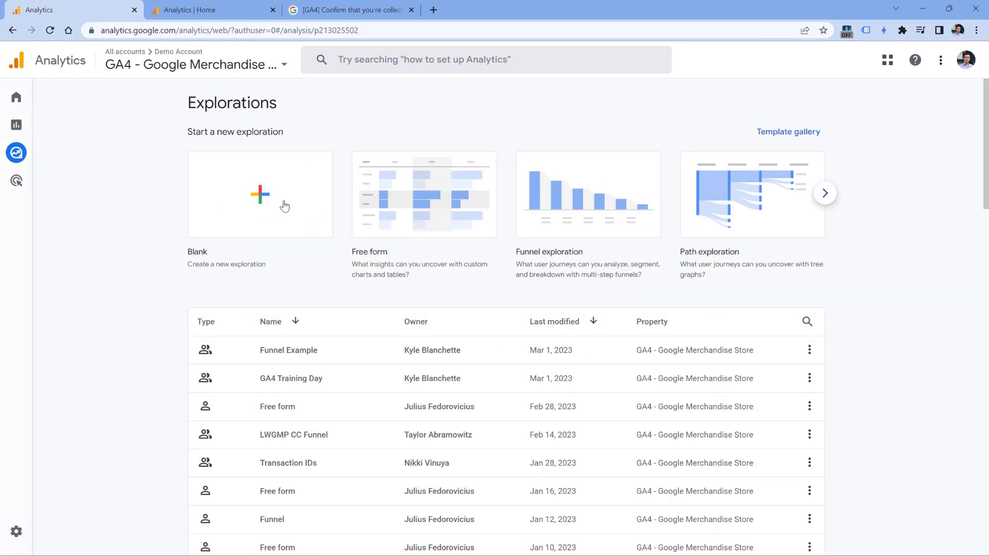
- Open a blank Free form exploration, then switch to the Reports snapshot
left_click(259, 194)
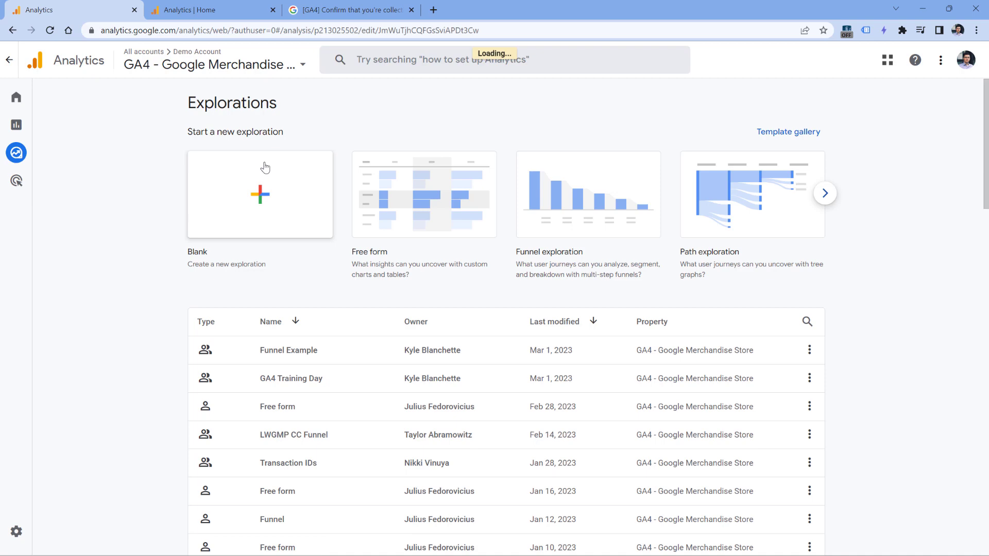
left_click(259, 195)
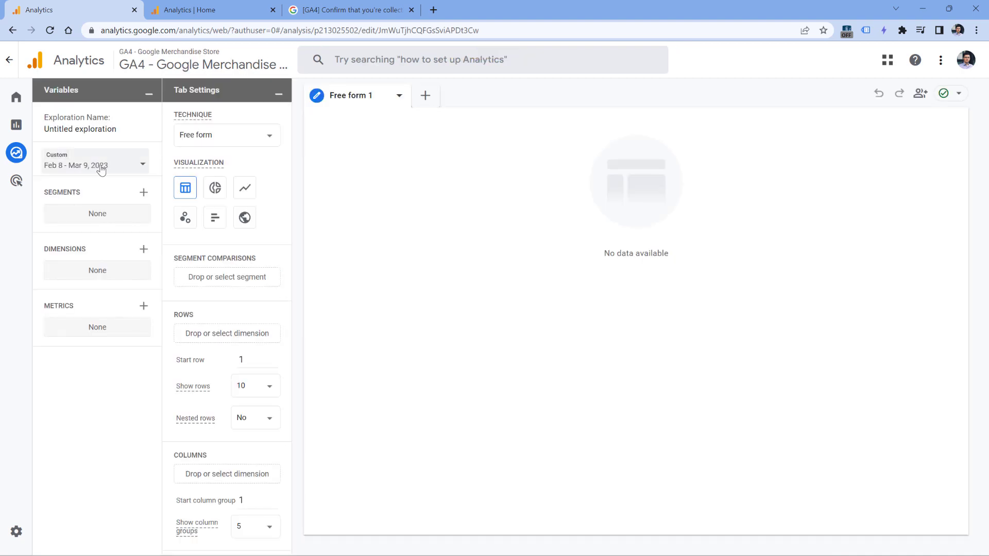
left_click(16, 125)
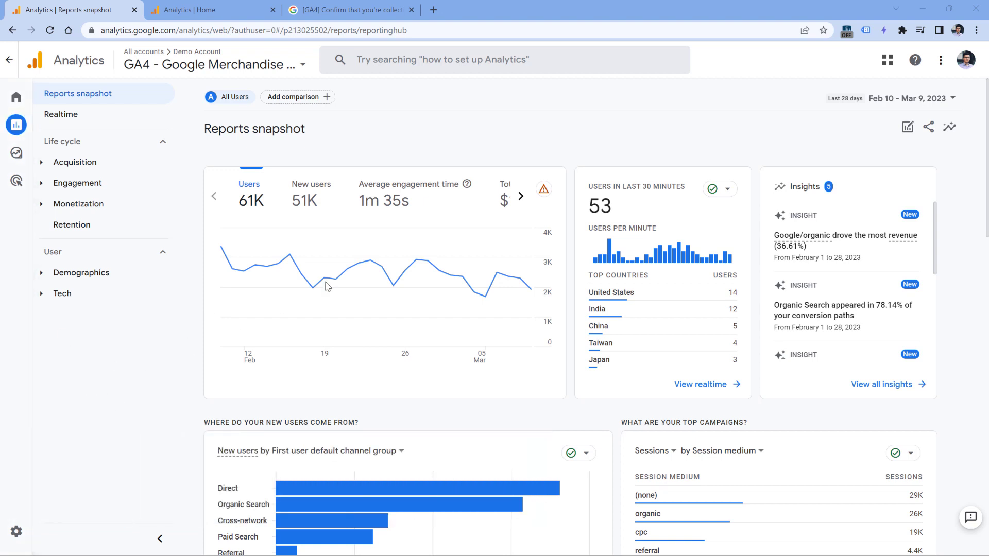
mouse_move(605, 147)
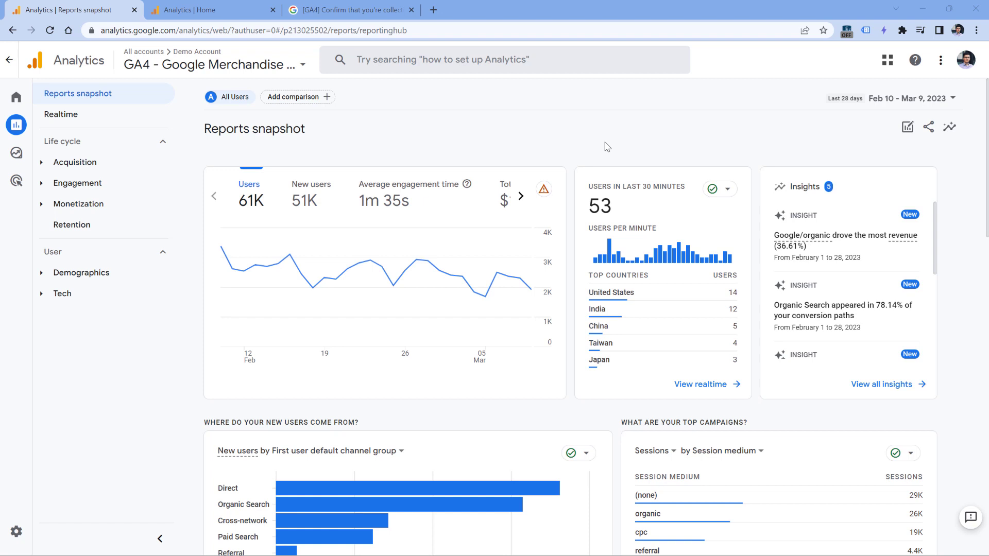
mouse_move(561, 157)
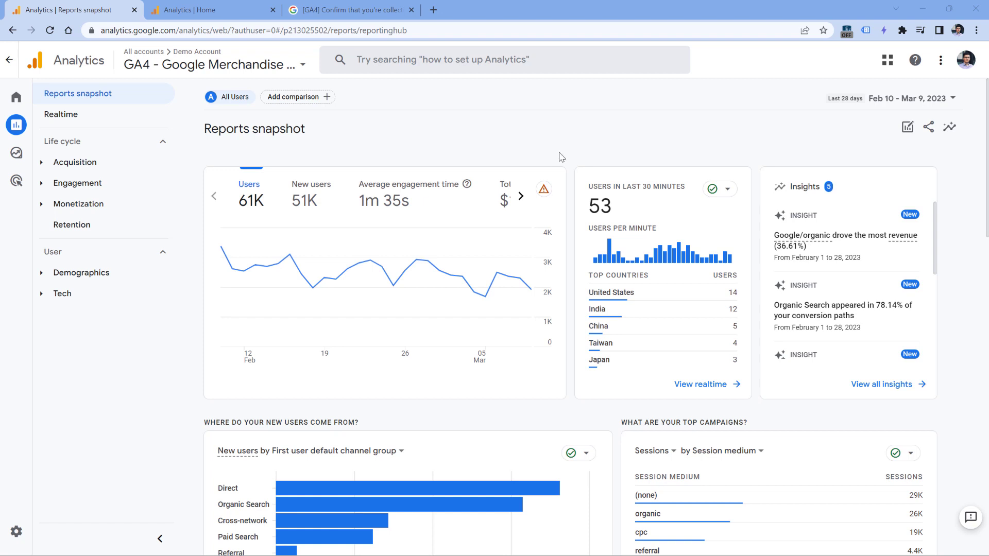
mouse_move(152, 387)
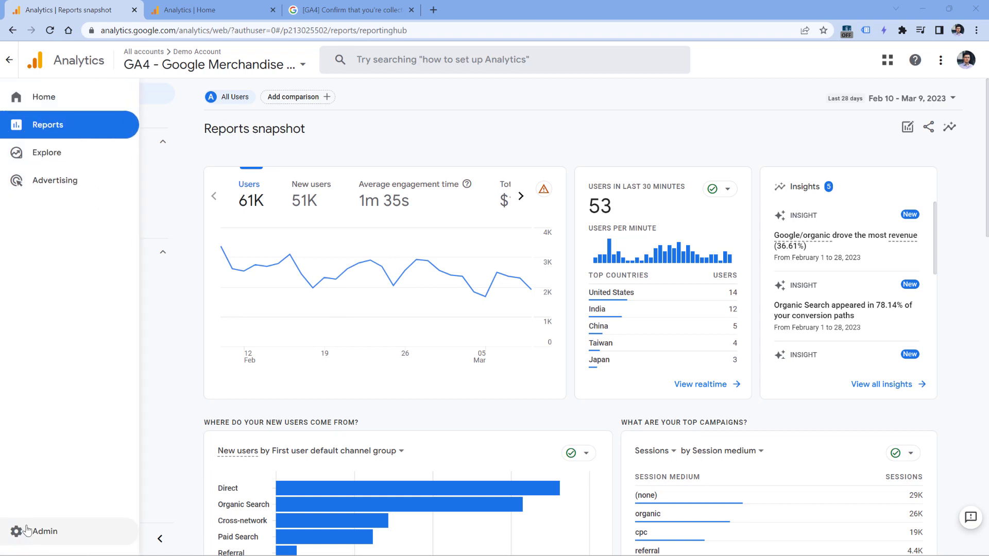
- Review the Internal Traffic exclude filter in Testing under Data Settings, then open the web stream
left_click(43, 531)
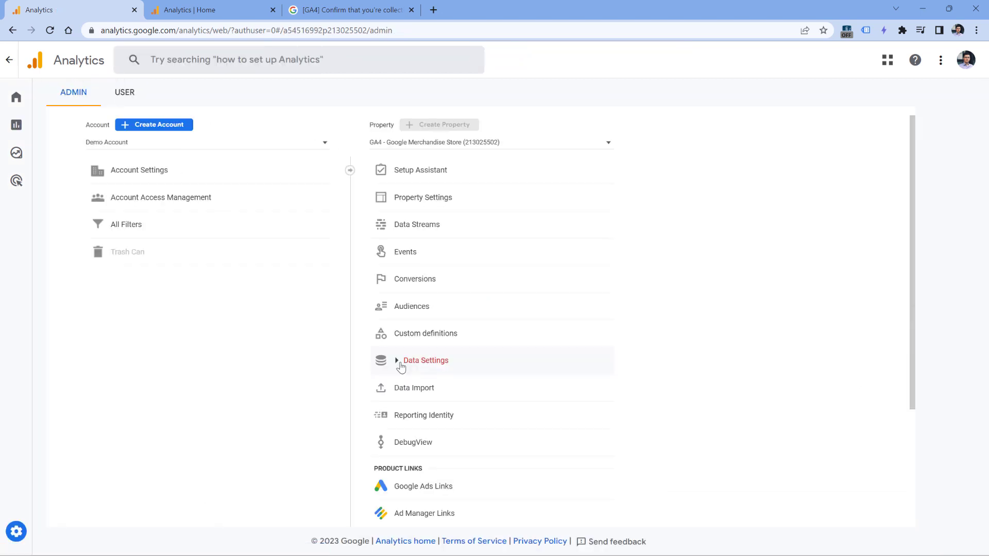
left_click(425, 360)
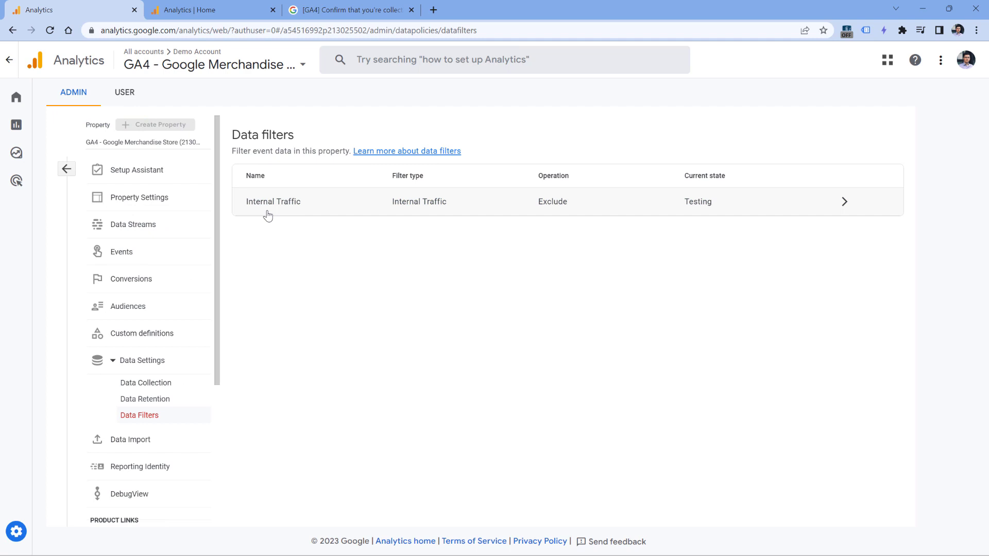
mouse_move(703, 216)
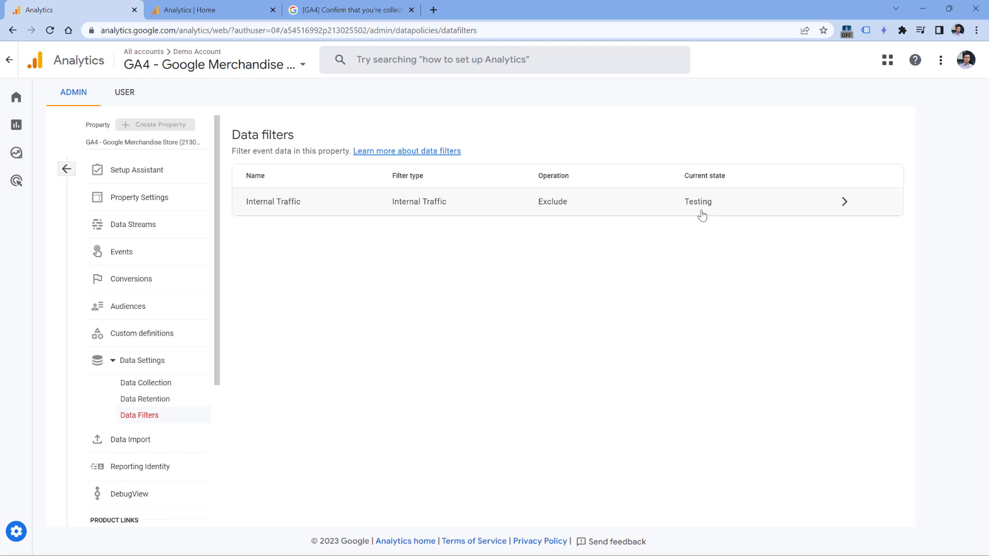
mouse_move(699, 211)
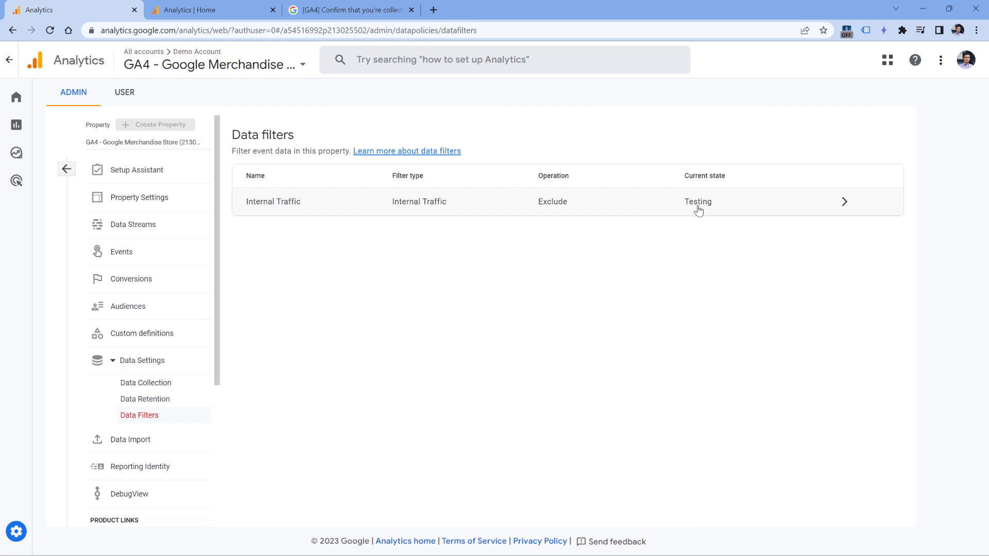
mouse_move(705, 214)
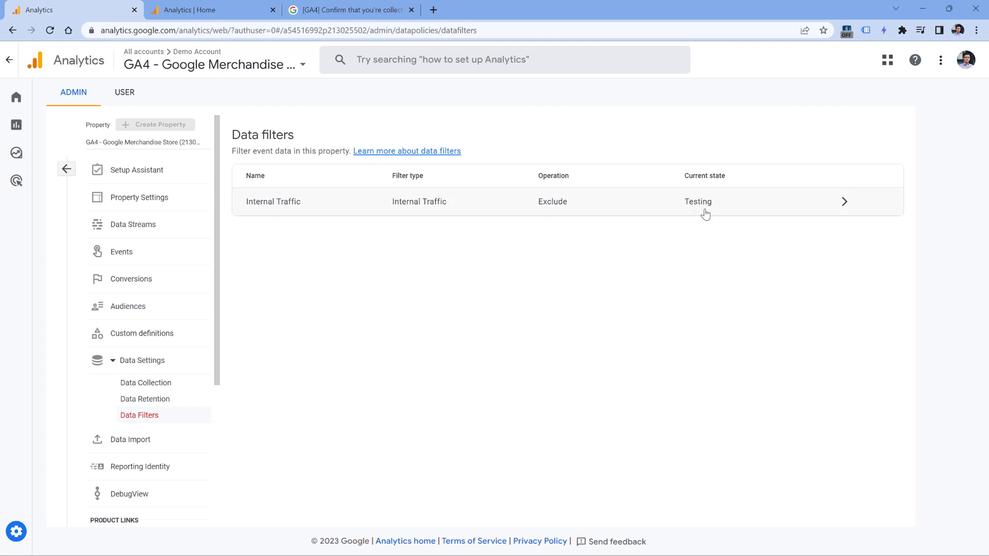
left_click(133, 225)
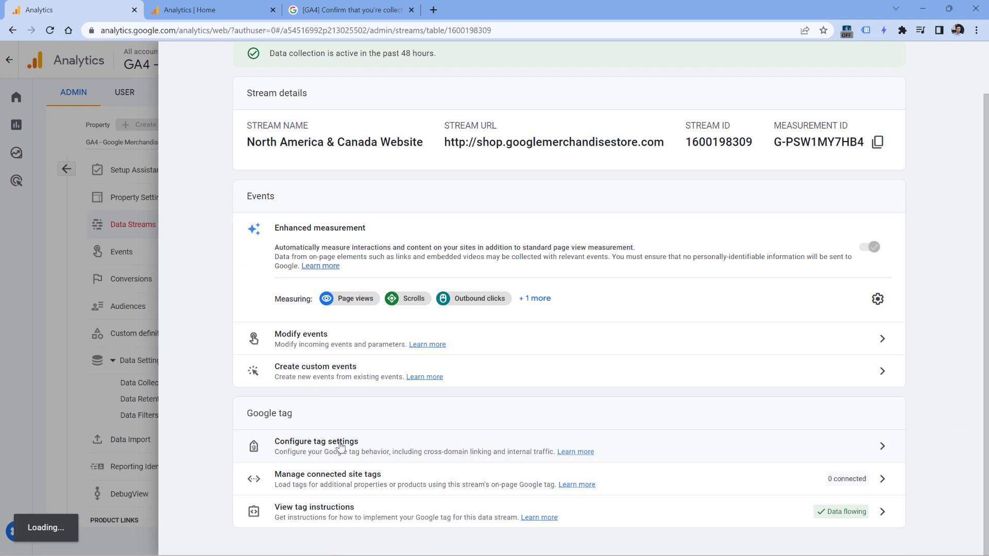
- Confirm the stream has no internal traffic rules, then switch to the Analytics Mania demo property's Admin
left_click(316, 442)
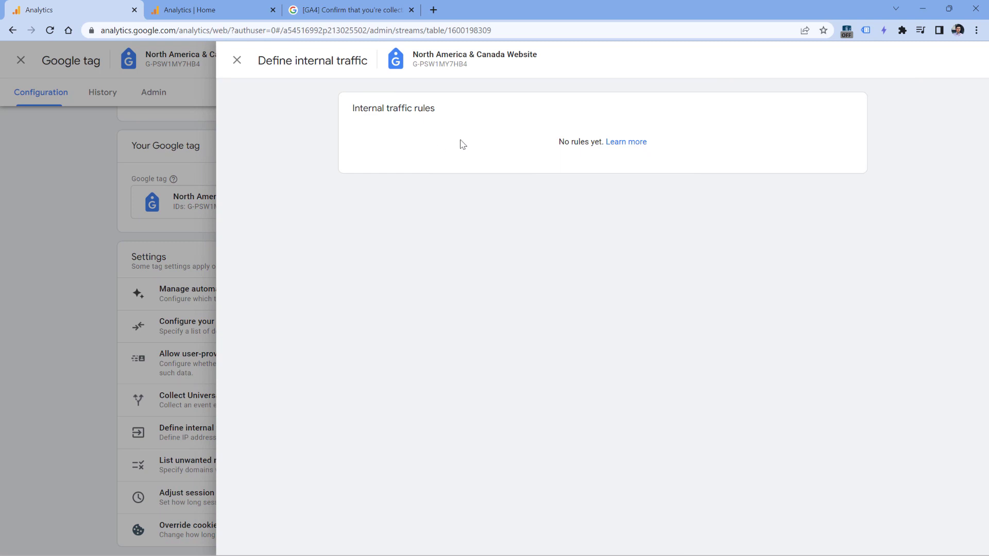
mouse_move(516, 150)
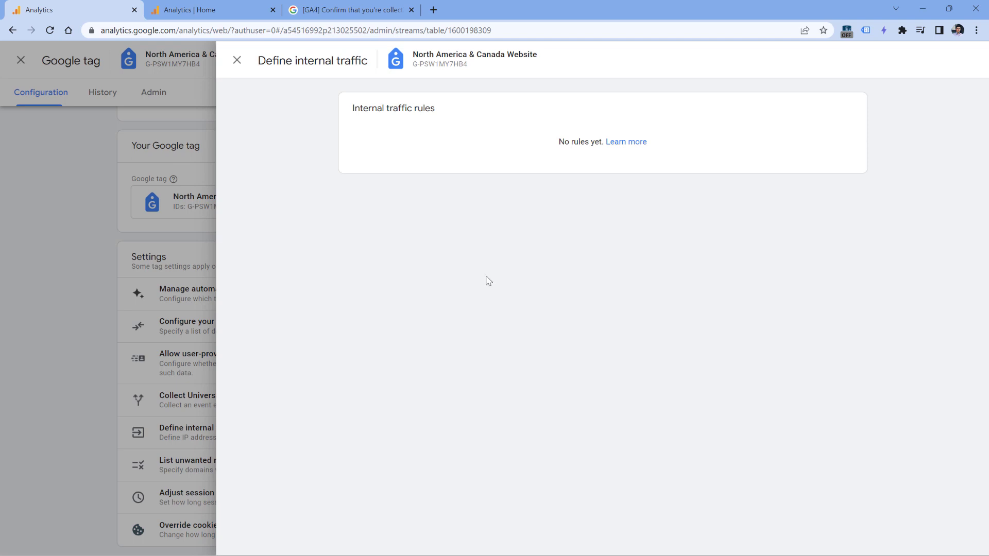
mouse_move(445, 117)
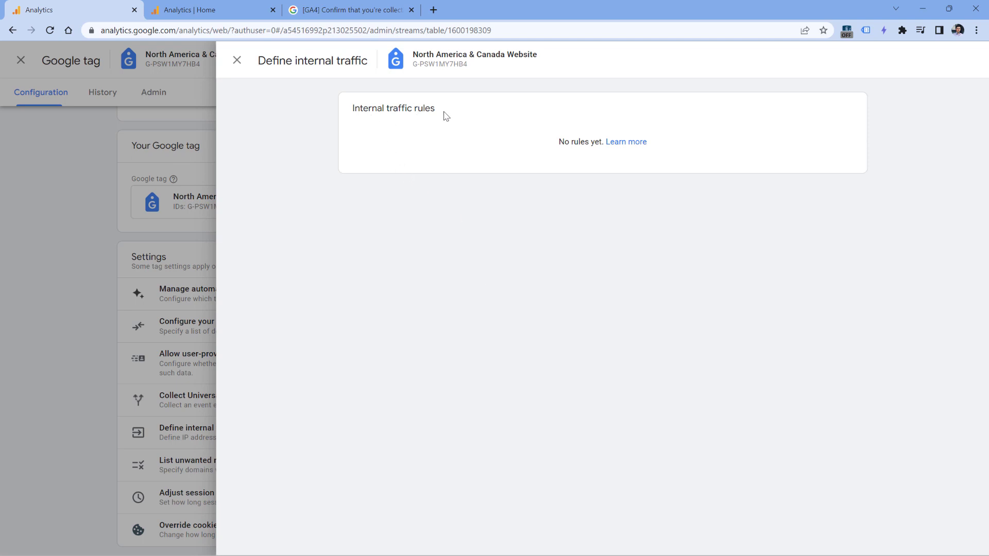
mouse_move(450, 280)
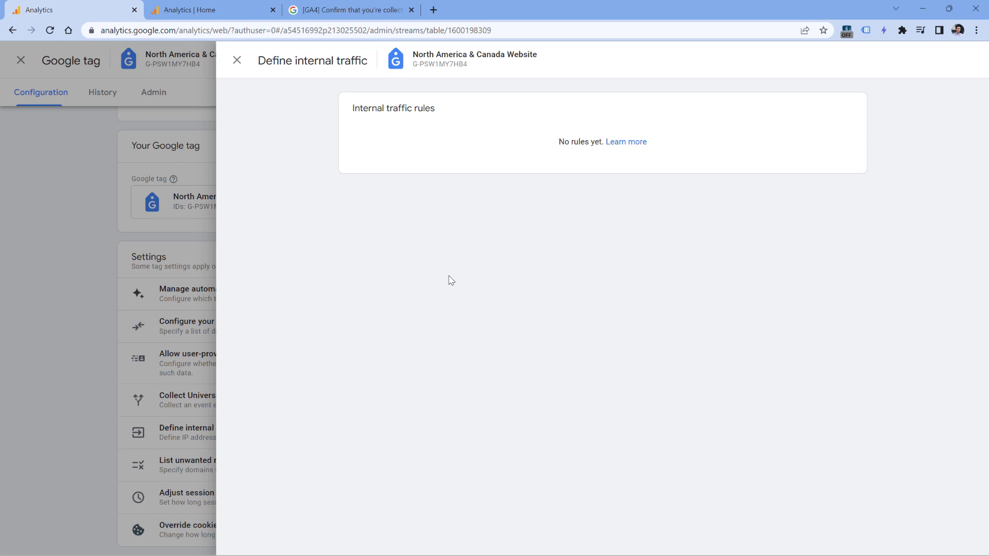
mouse_move(289, 216)
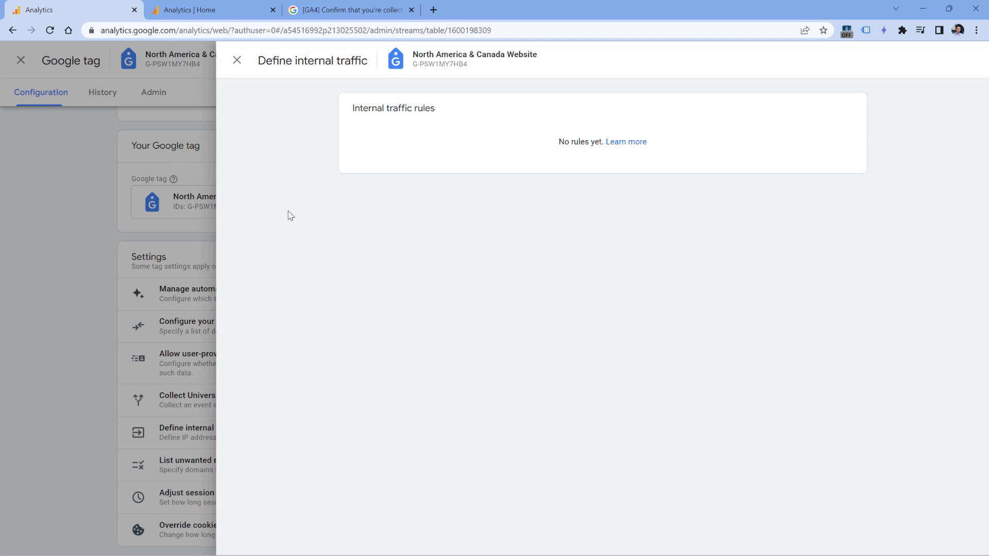
left_click(237, 60)
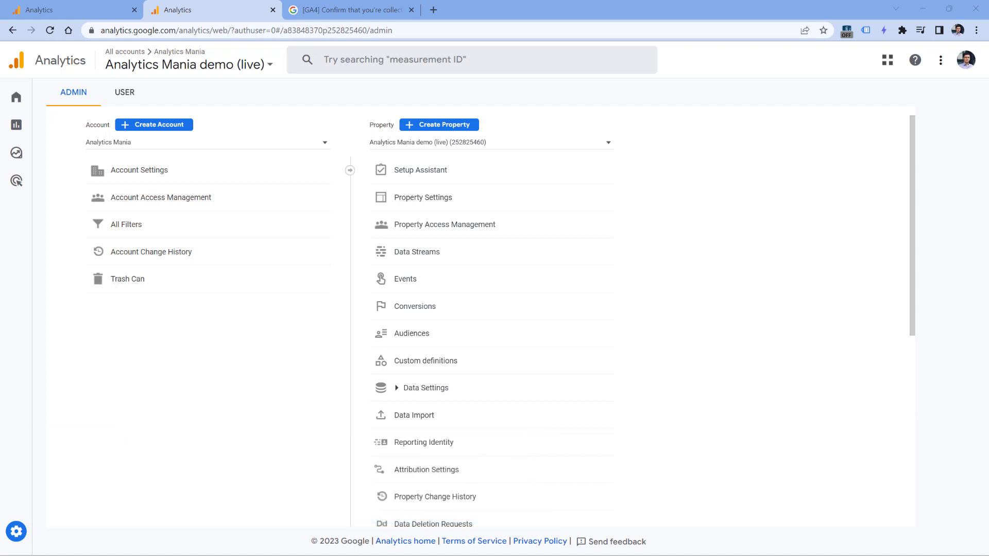
mouse_move(79, 183)
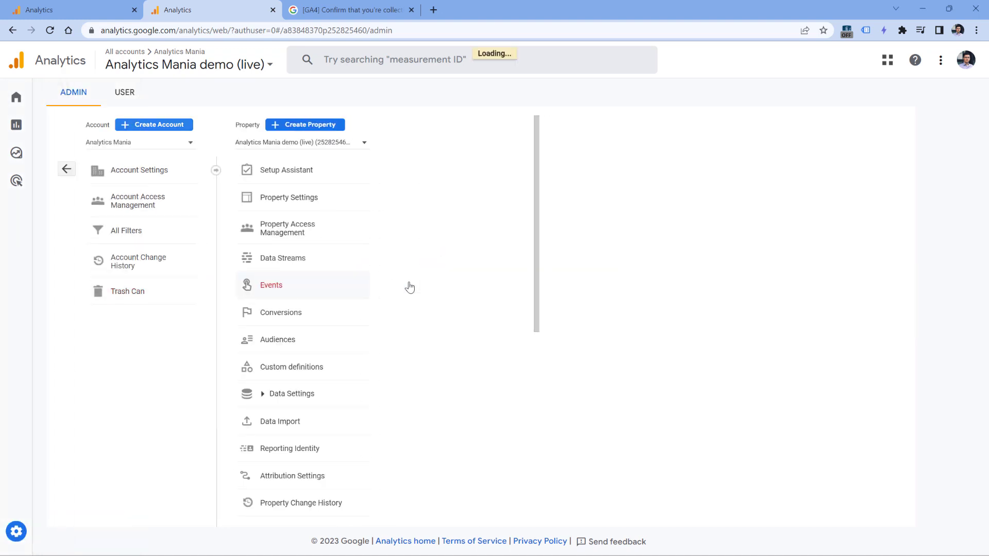
- Open Modify events, showing the single Rename link_click rule
left_click(270, 285)
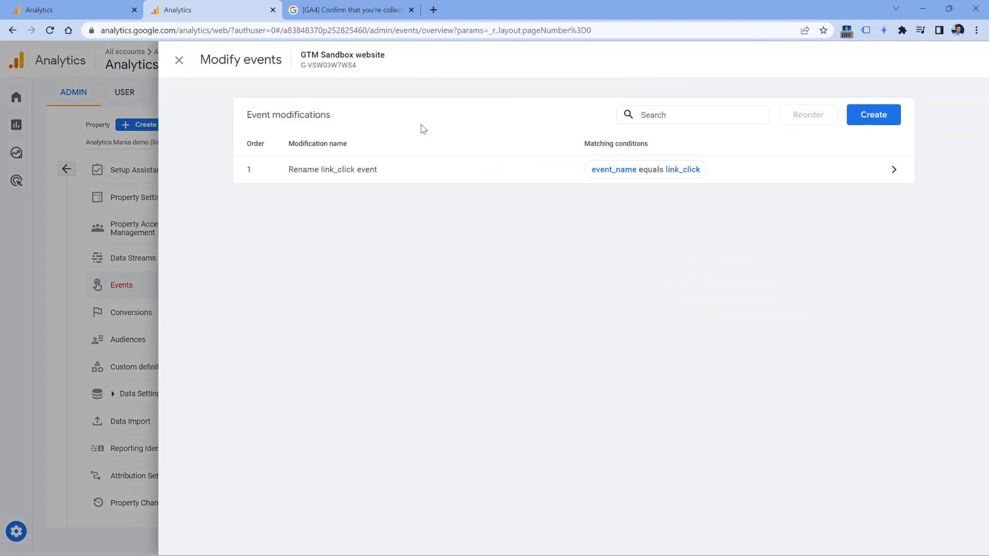
mouse_move(397, 273)
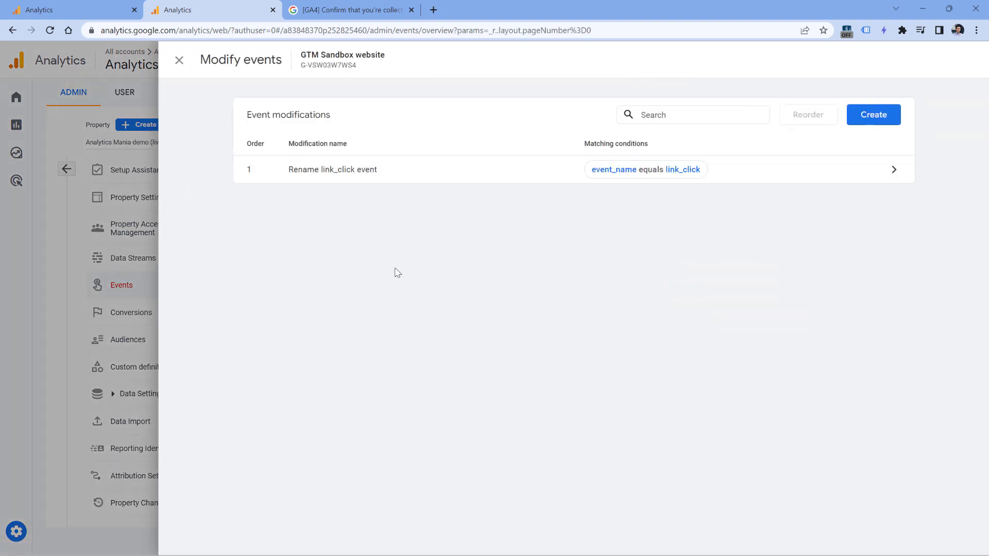
mouse_move(391, 245)
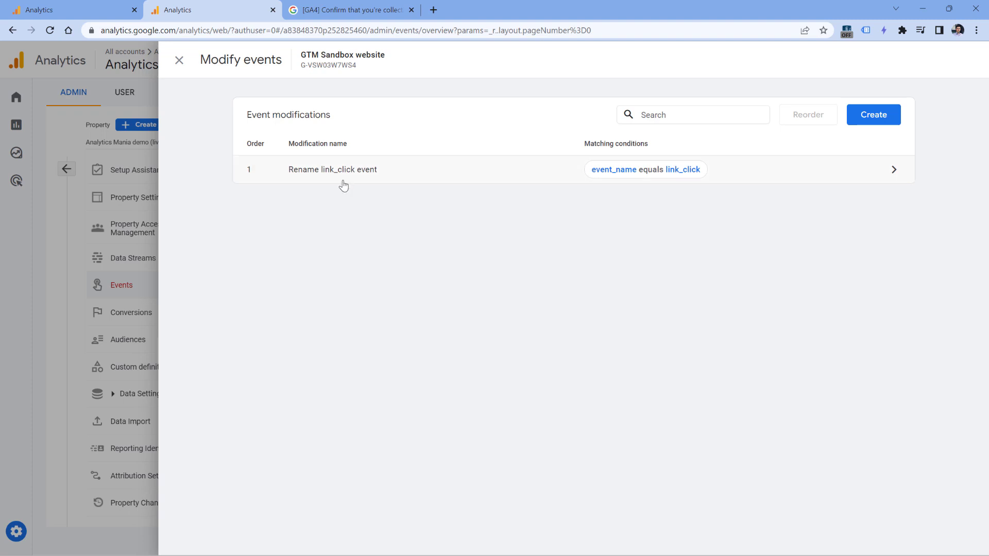
- Inspect the Rename link_click rule's link_click value and new name menu_link_click
left_click(332, 169)
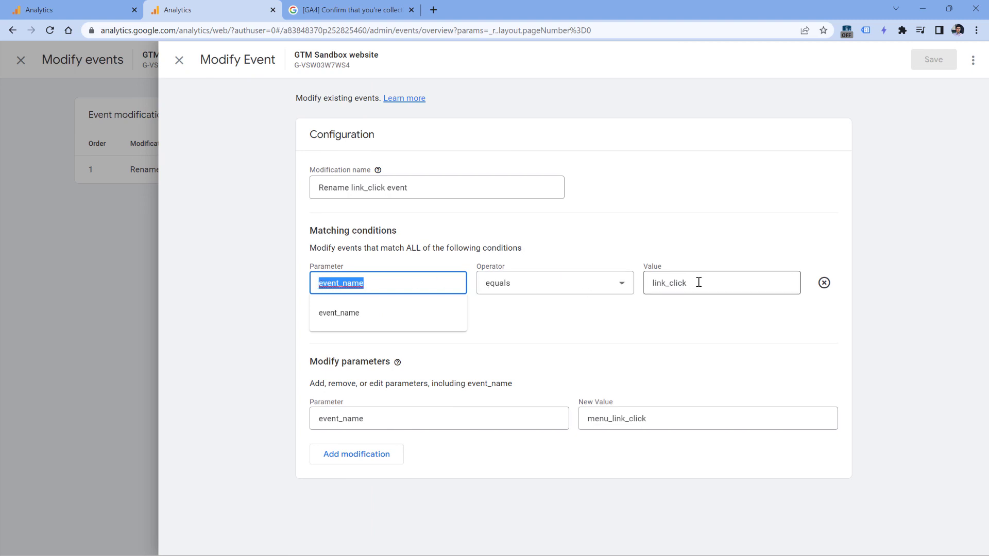
left_click(721, 283)
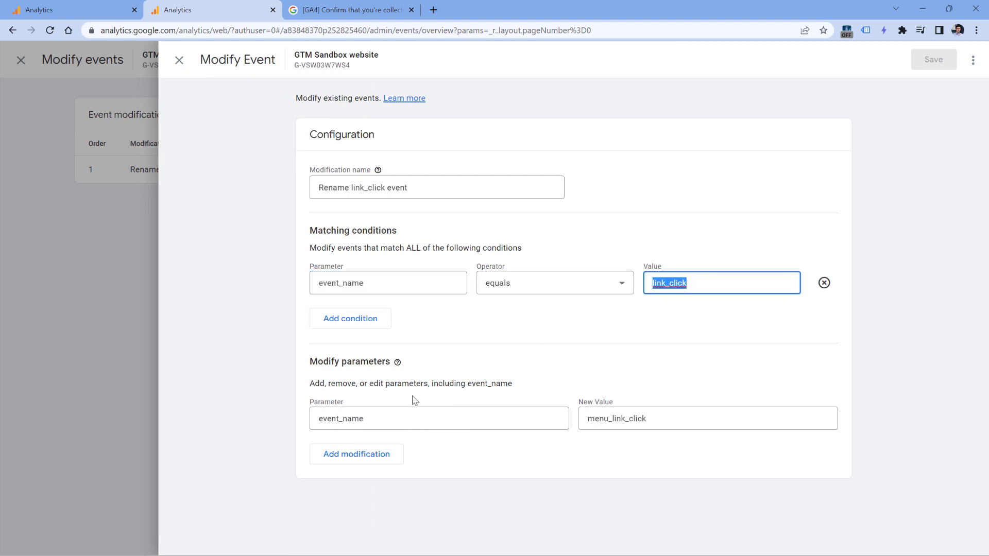
mouse_move(576, 424)
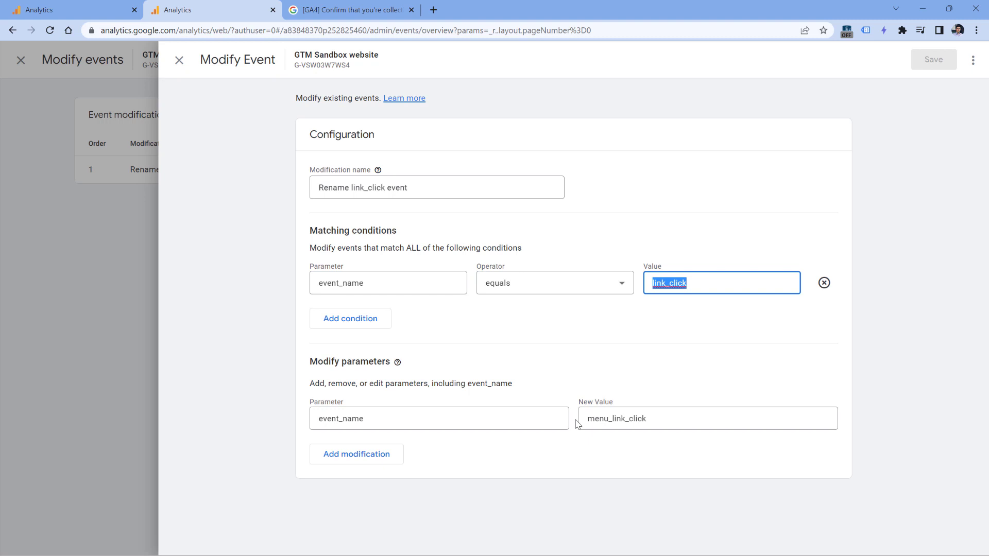
left_click(707, 418)
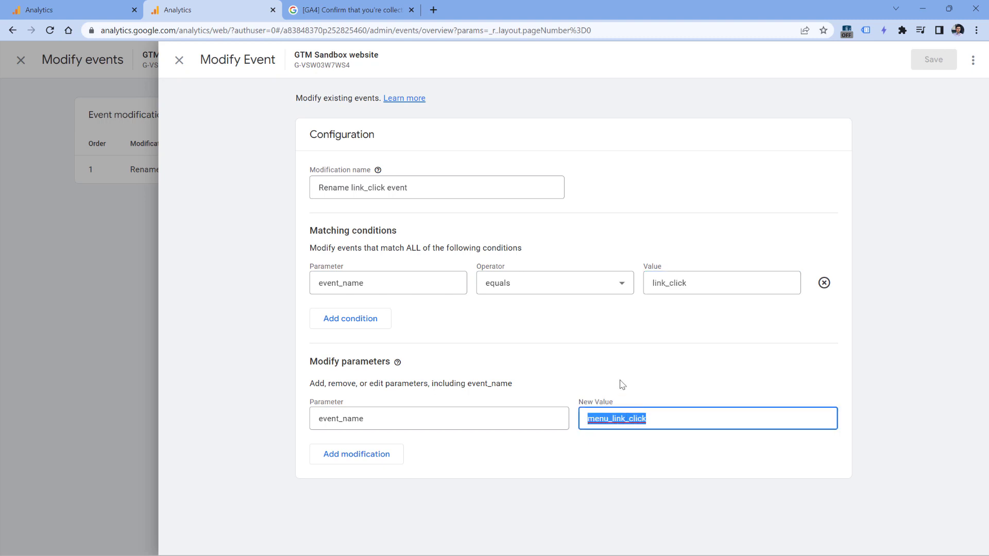
mouse_move(691, 283)
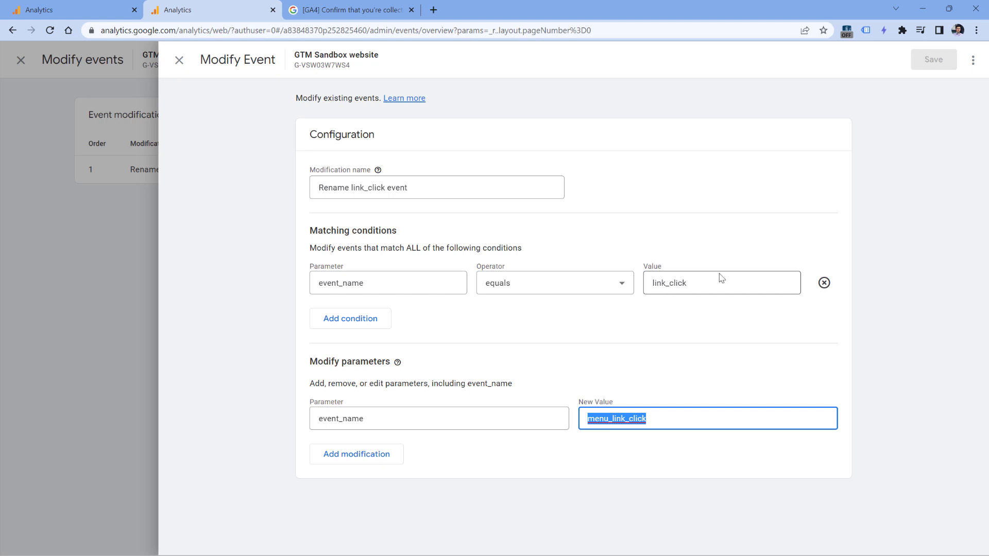
mouse_move(650, 430)
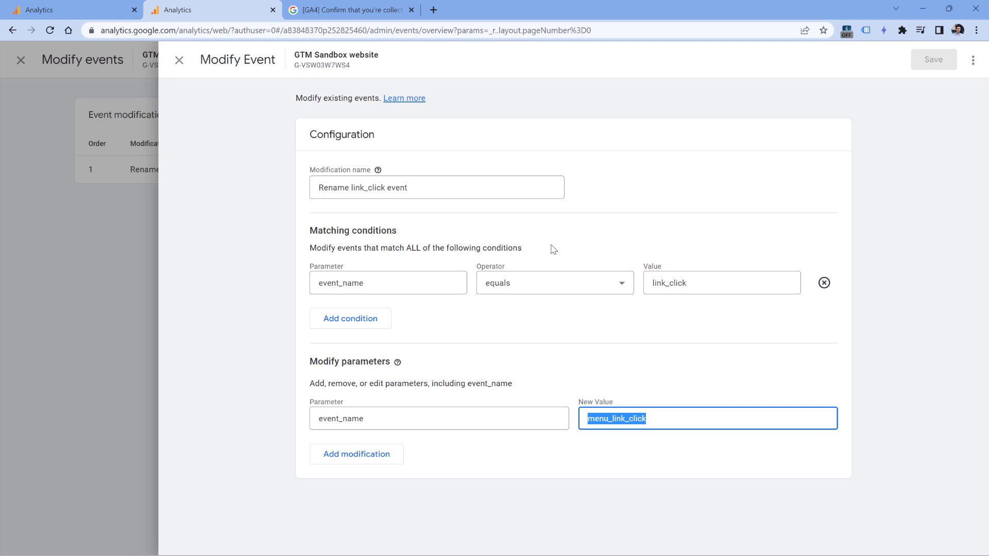
mouse_move(668, 416)
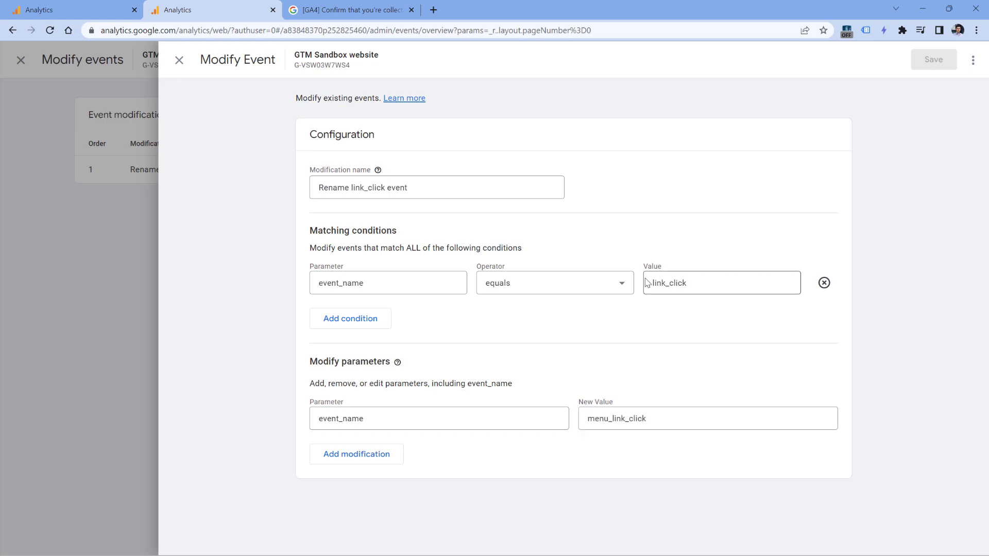
double_click(616, 418)
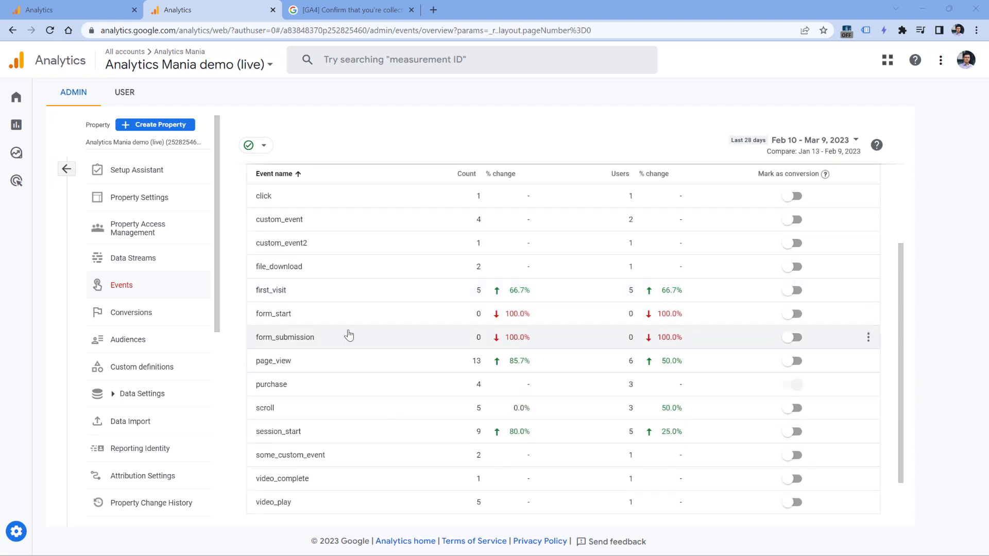
mouse_move(357, 326)
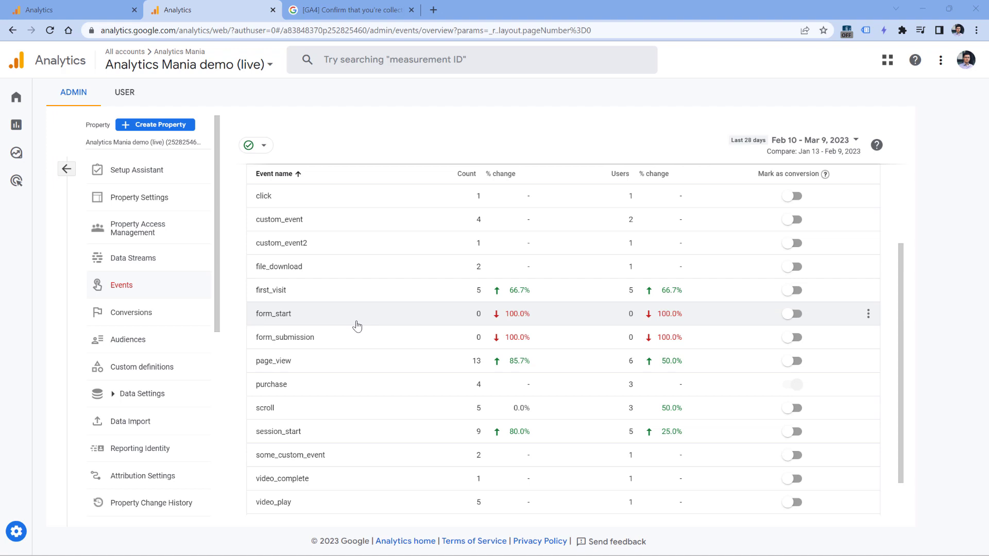
mouse_move(442, 328)
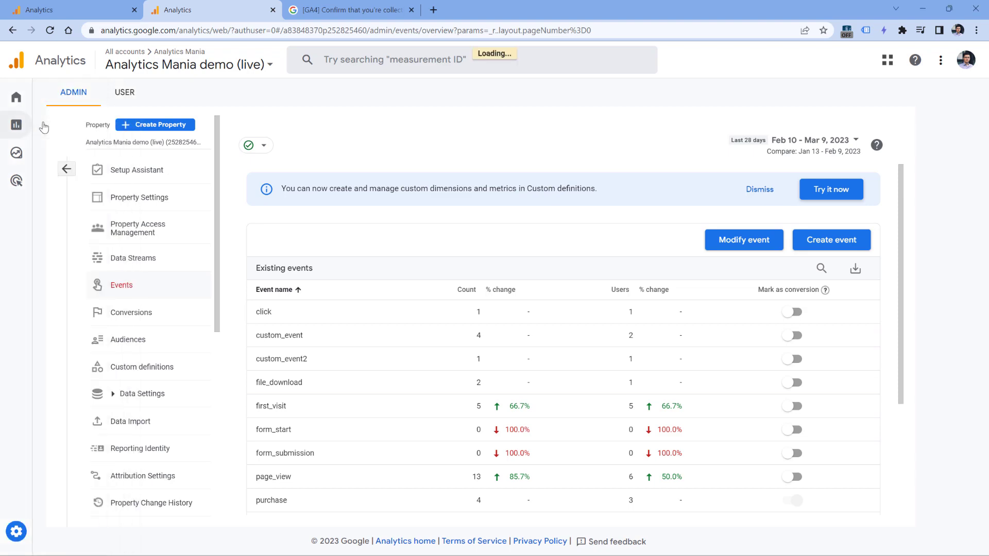
left_click(16, 125)
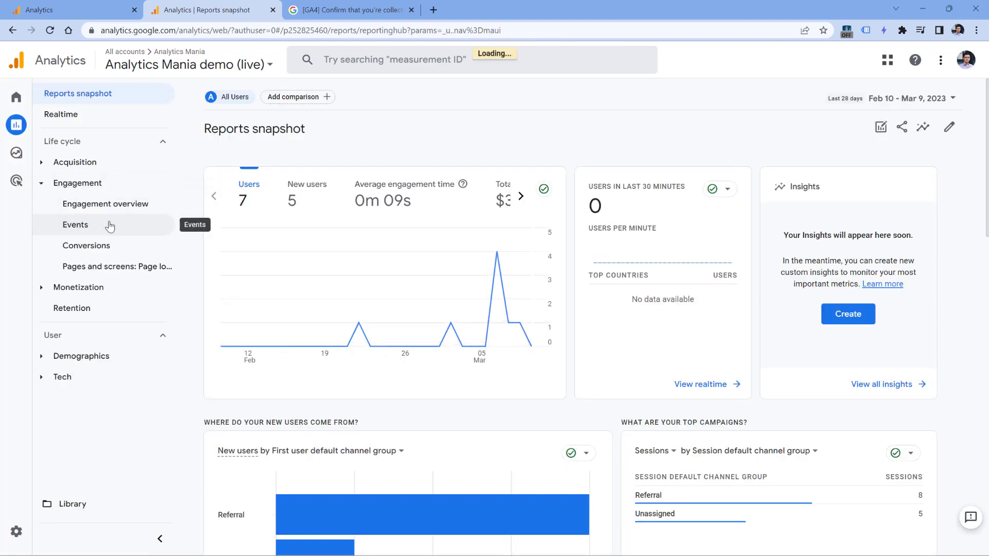
left_click(75, 225)
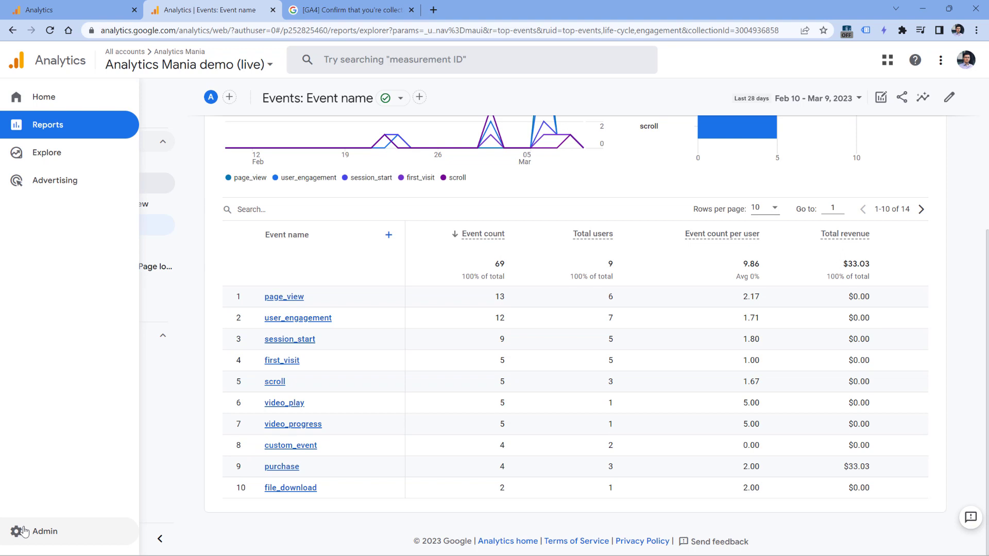
left_click(43, 531)
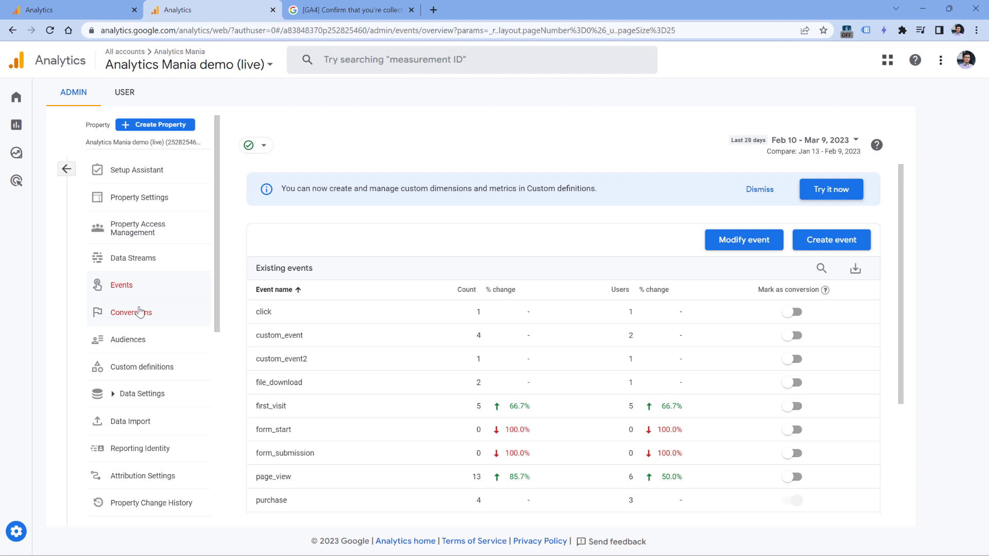
- Start a new conversion event from the Conversions list and focus its name field
left_click(130, 313)
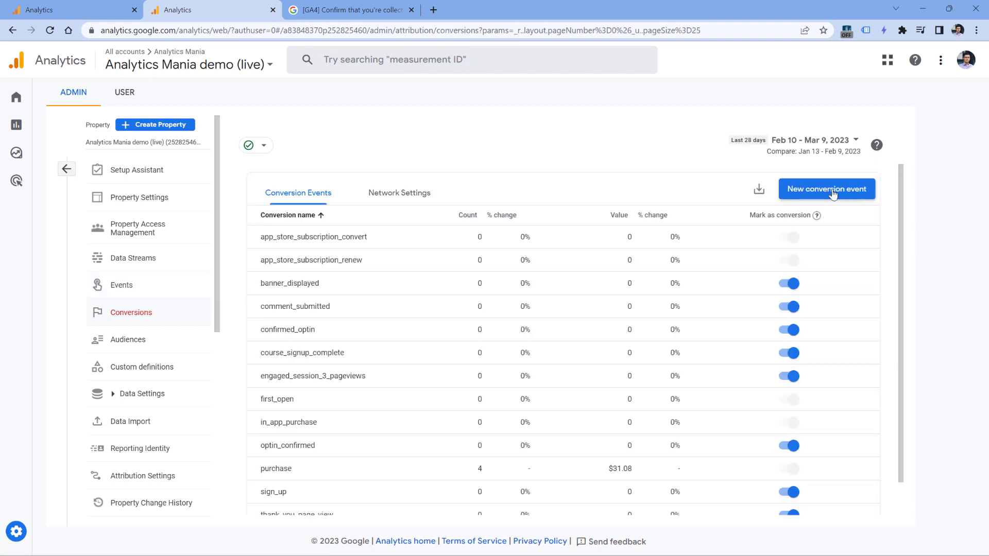
left_click(827, 189)
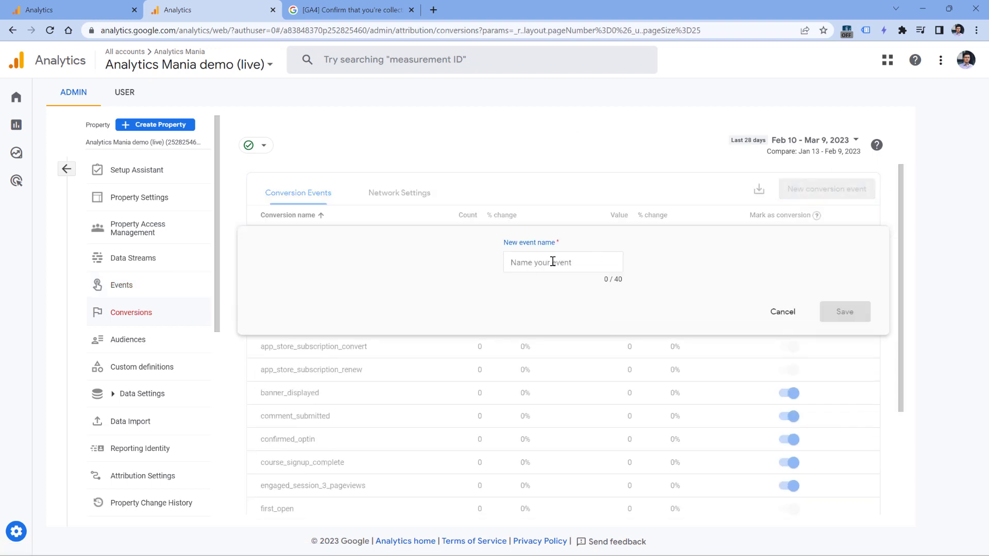
left_click(844, 312)
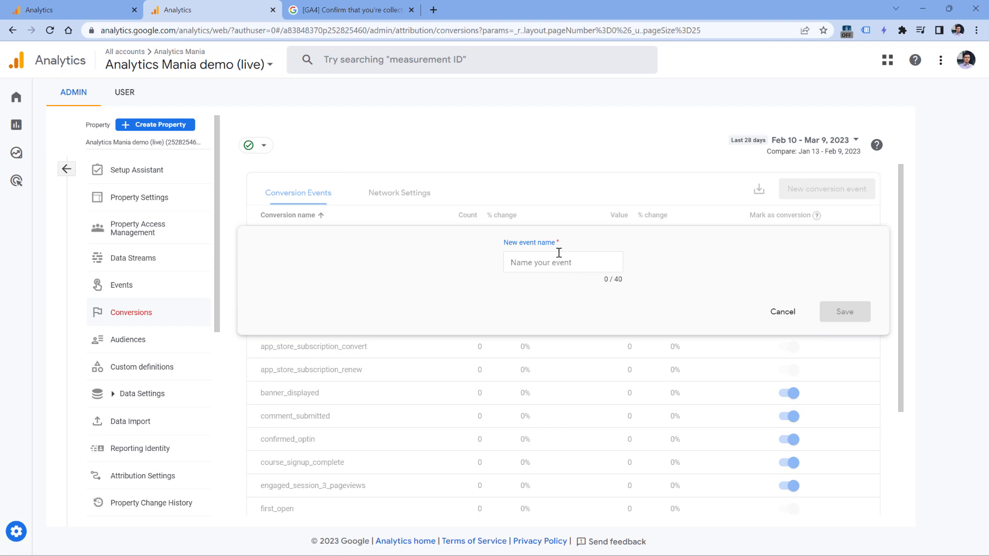
left_click(344, 10)
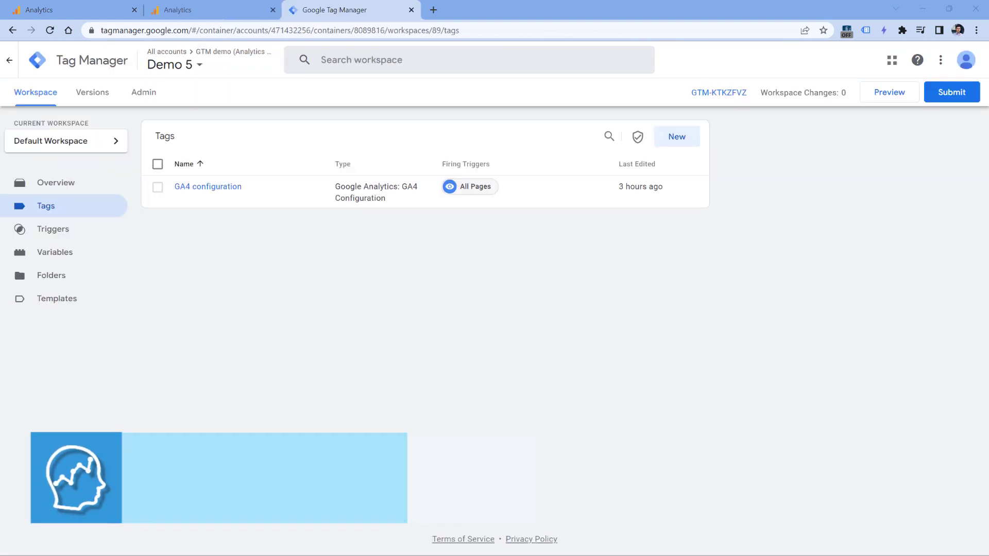
- Check the GA4 configuration tag's measurement ID G-VSW03W7WS4 in Tag Manager
left_click(211, 9)
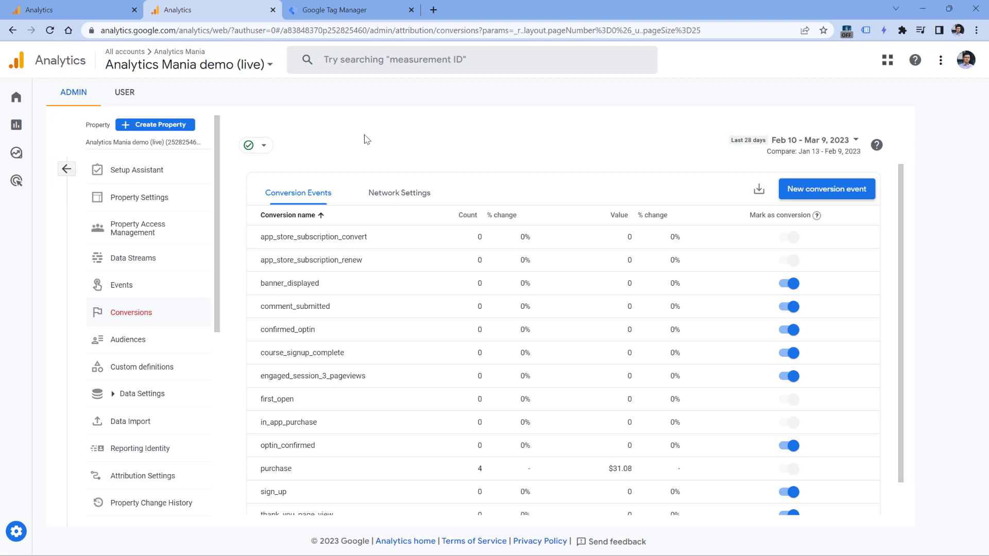
left_click(350, 9)
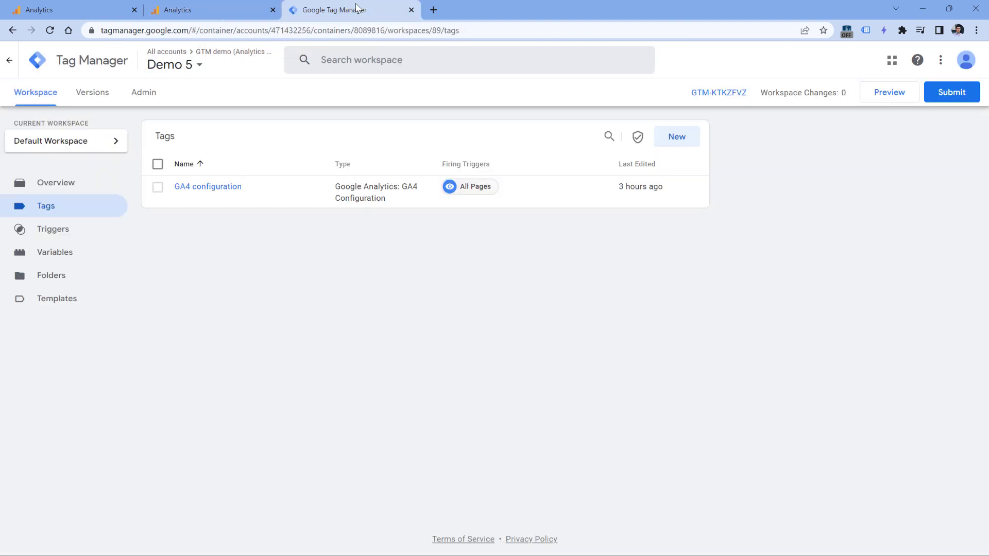
left_click(208, 186)
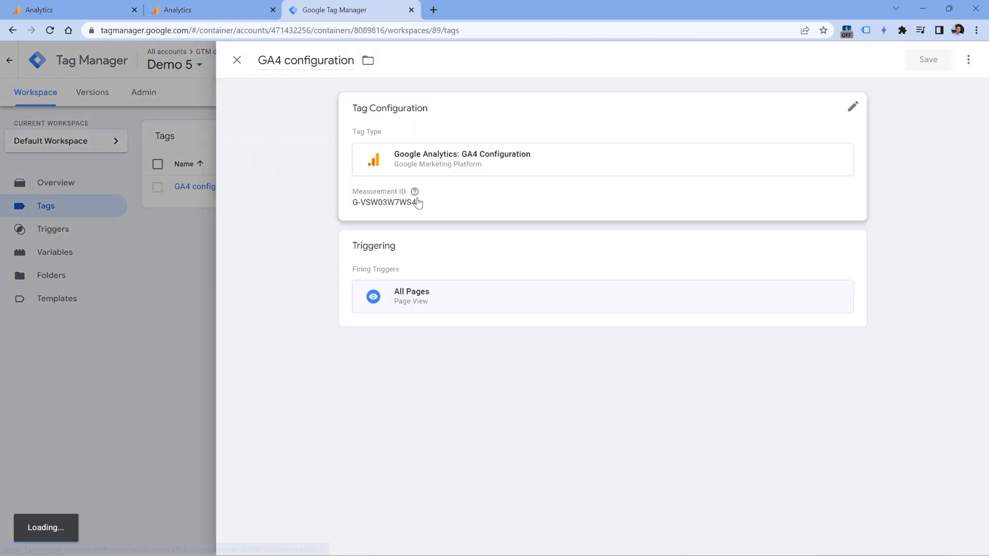
left_click(388, 202)
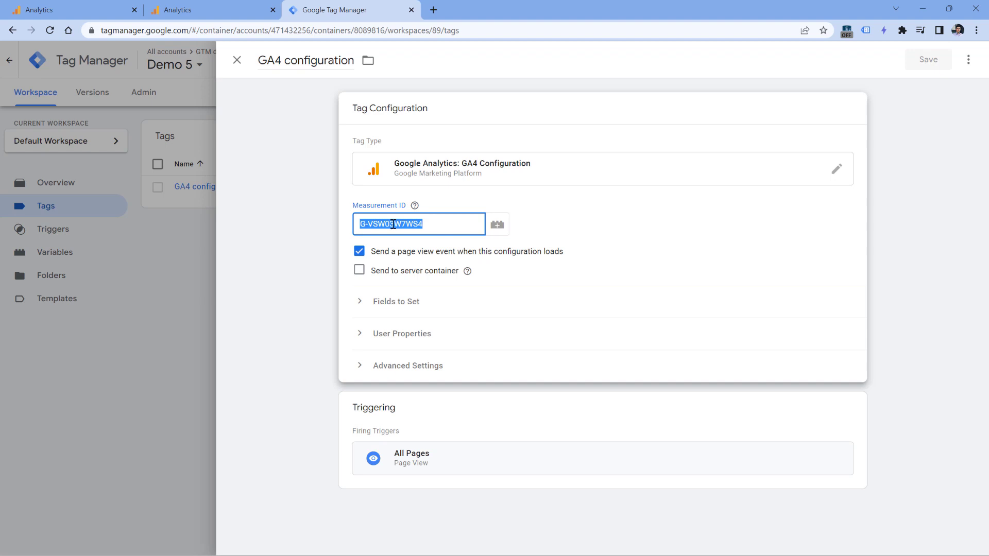
left_click(211, 9)
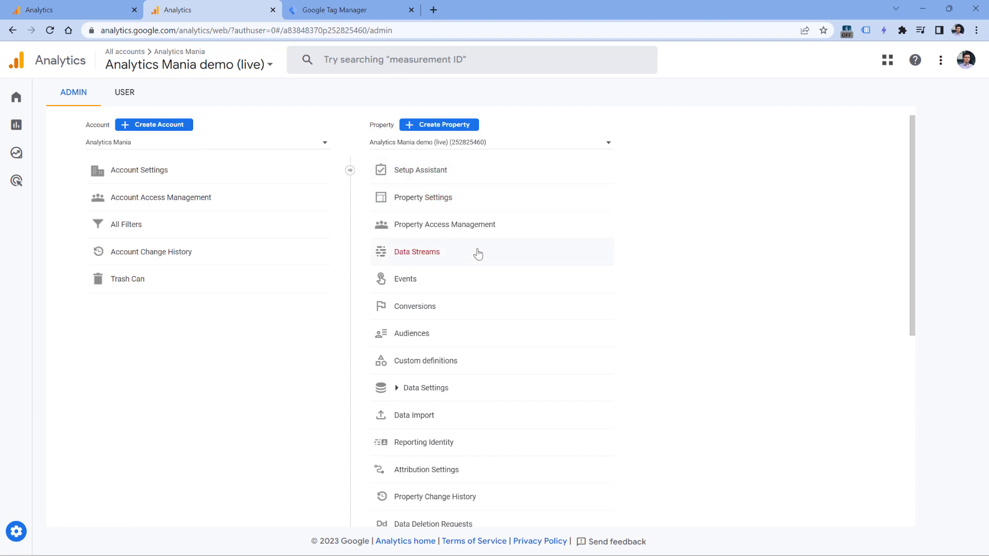
mouse_move(424, 258)
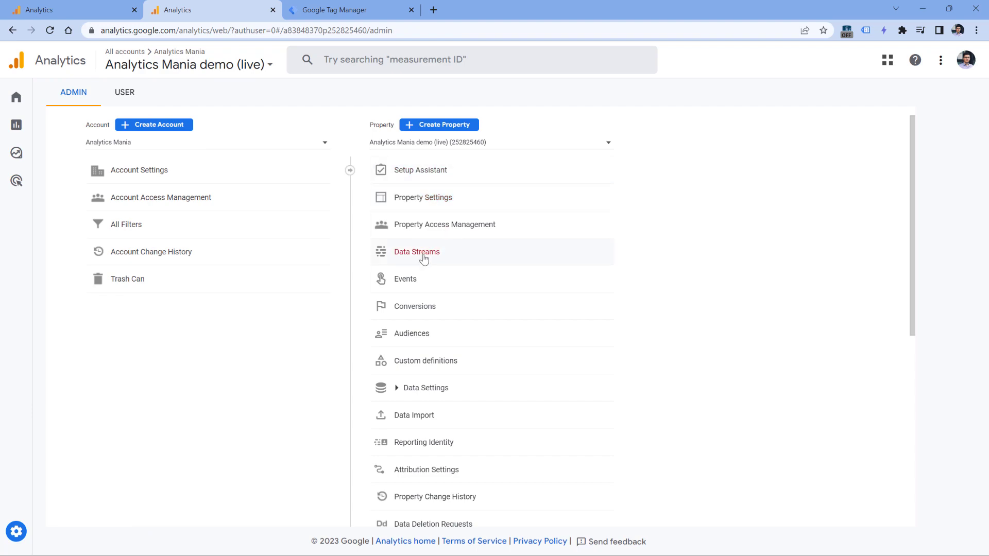
- Open the GTM Sandbox website data stream and check its Measurement ID G-VSW03W7WS4
left_click(417, 252)
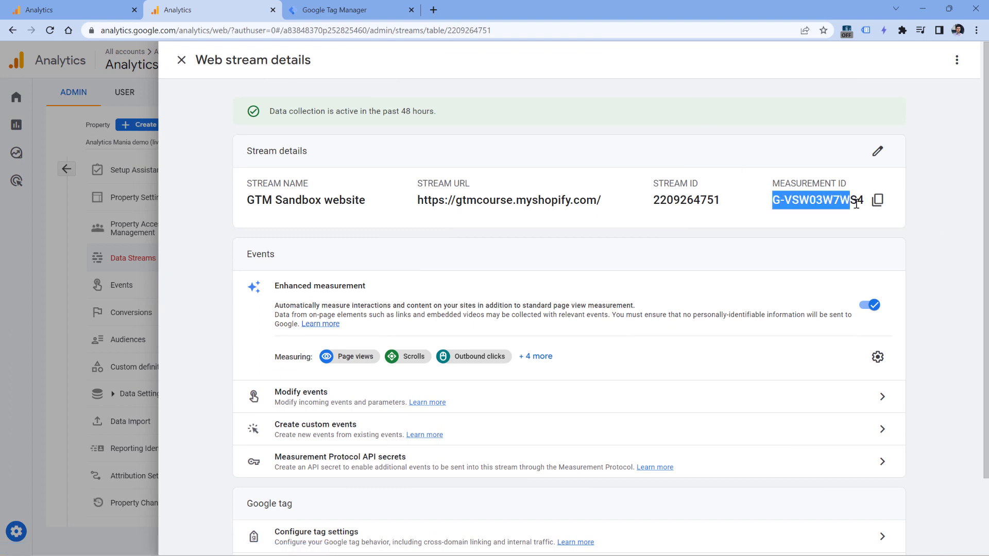
left_click(352, 9)
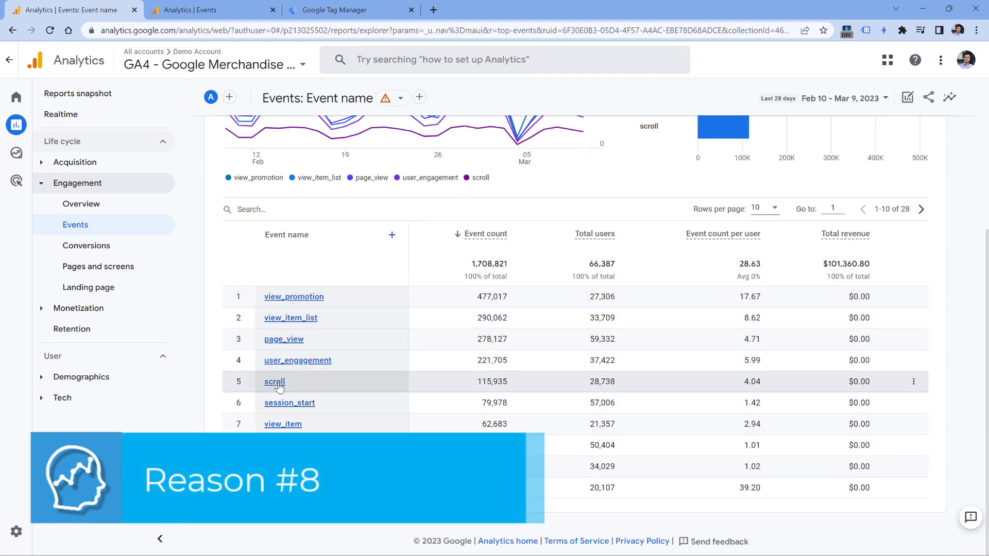
- Open the scroll event's detail report from the Events list
left_click(274, 382)
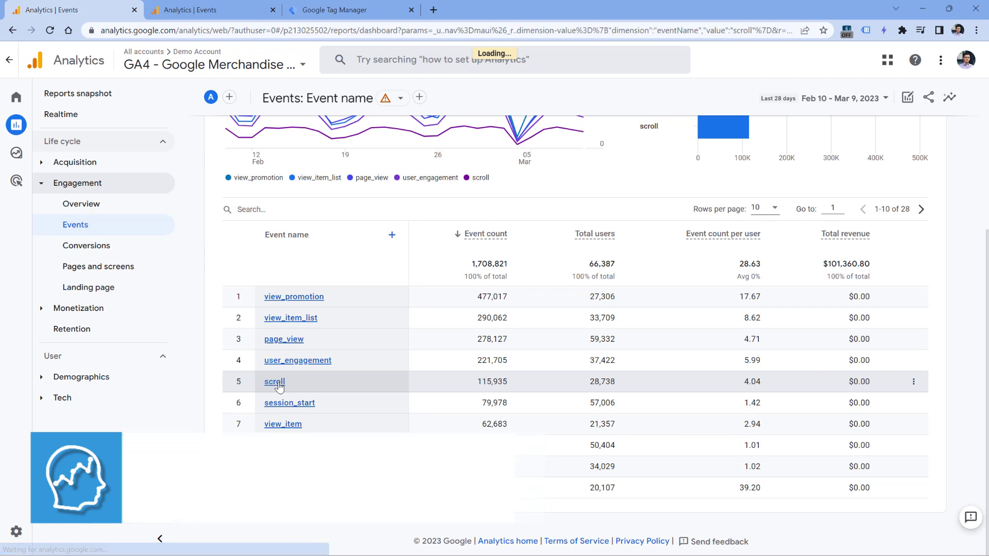
left_click(273, 382)
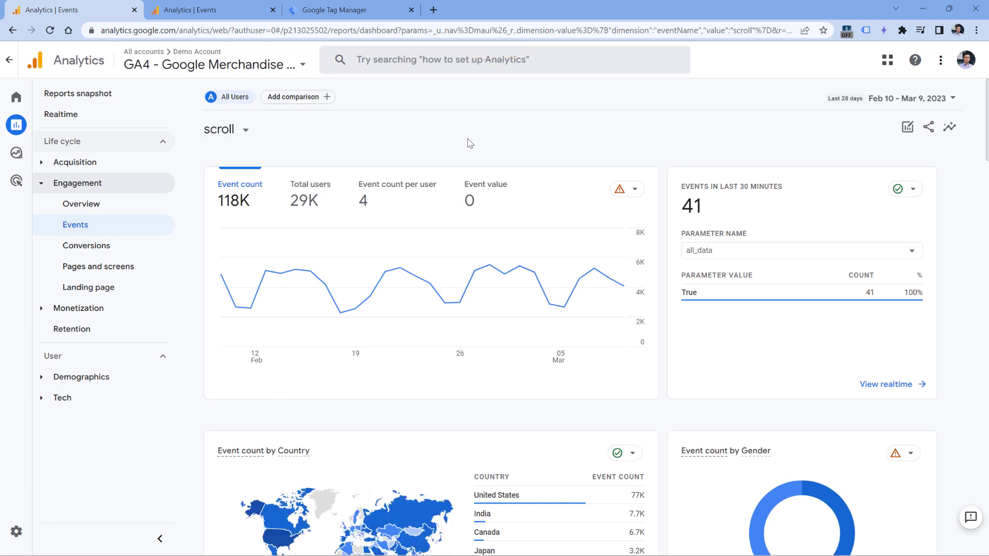
scroll("down", 3)
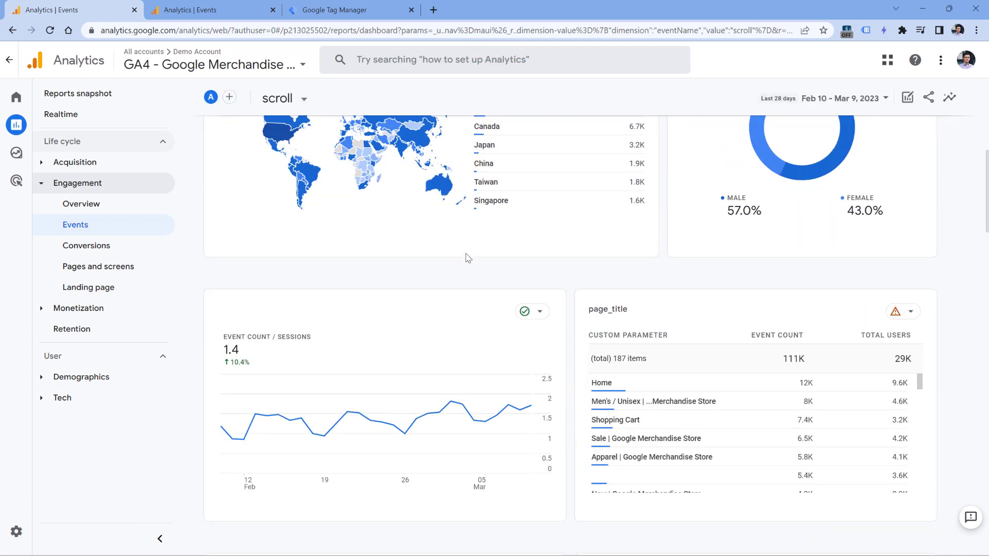
scroll("down", 3)
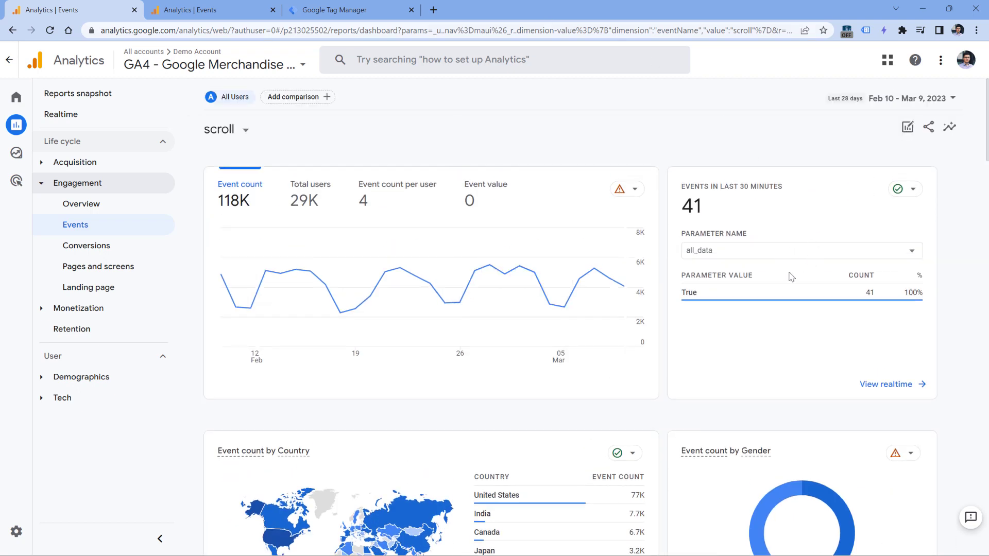
- Break down the 'Events in last 30 minutes' card by the page parameter
double_click(769, 186)
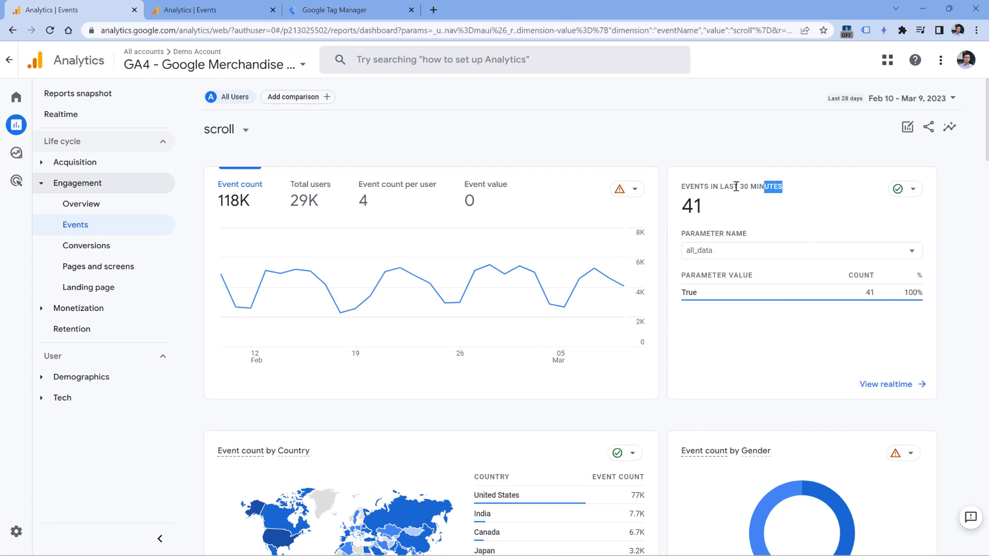
left_click(801, 250)
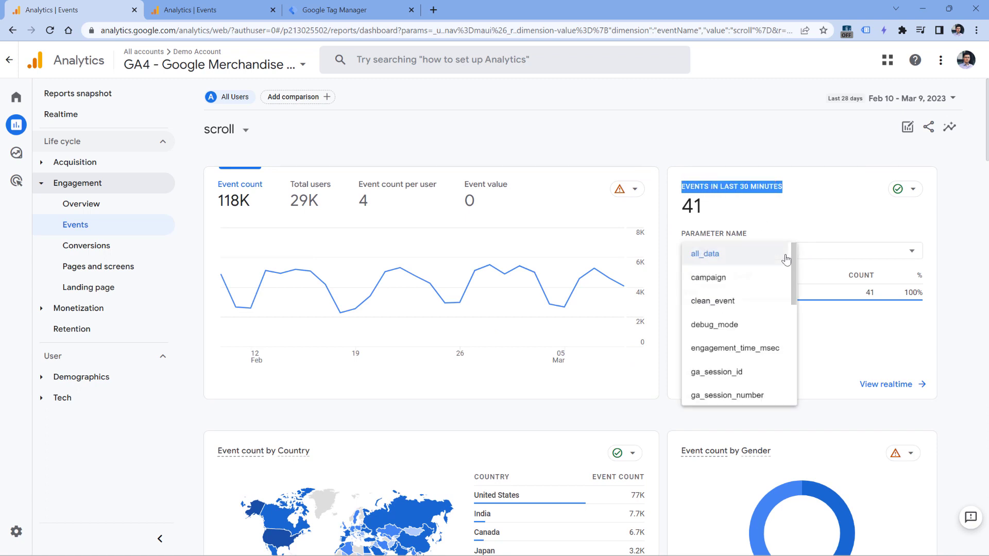
scroll("down", 3)
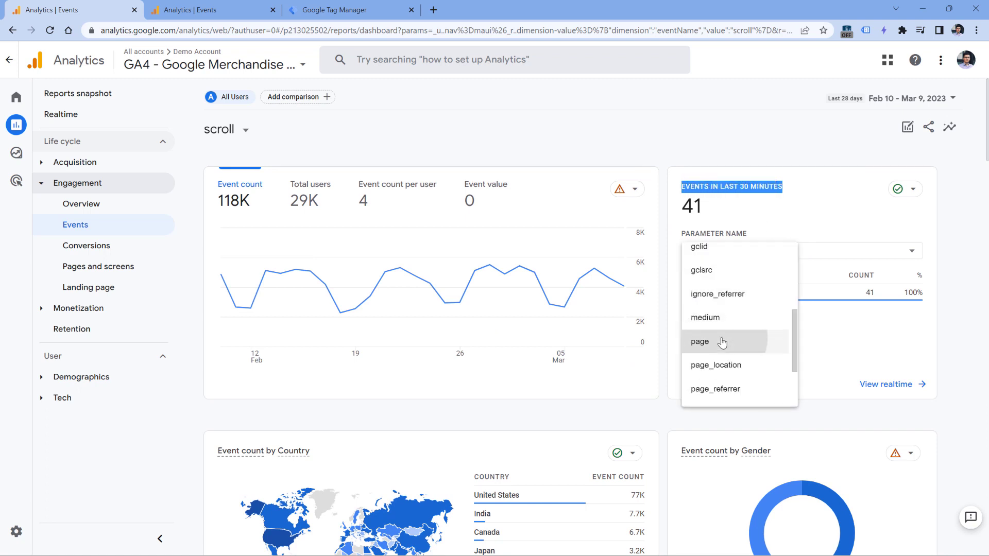
left_click(700, 342)
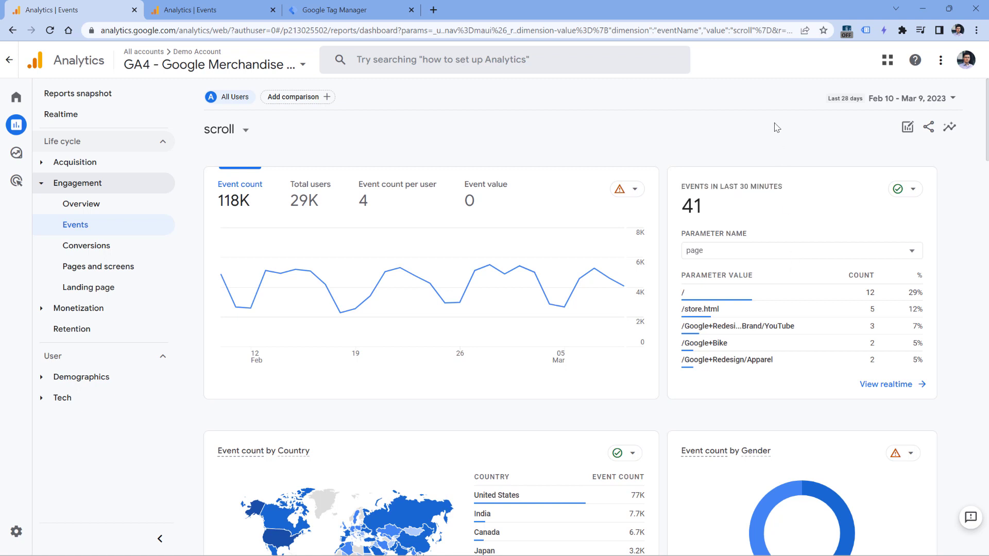
mouse_move(668, 120)
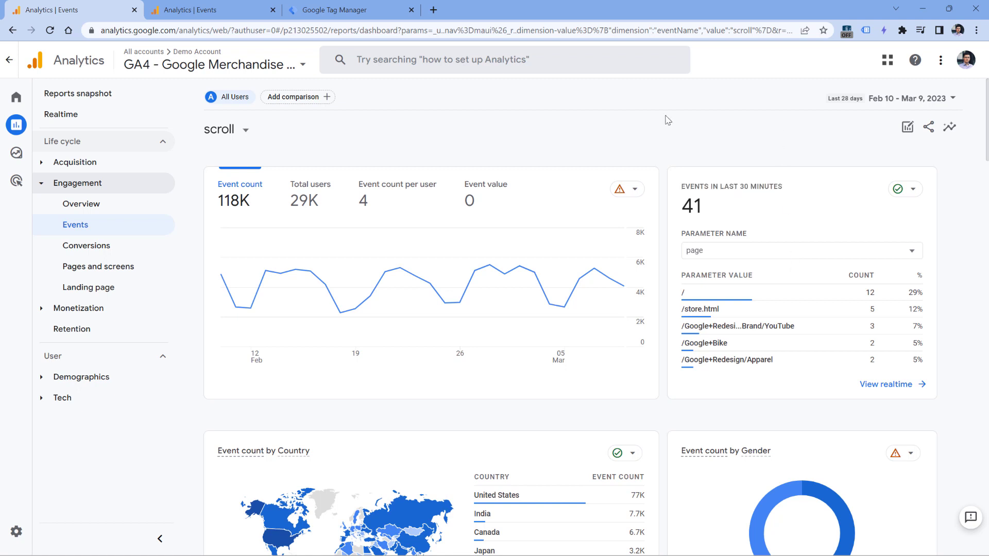
mouse_move(679, 175)
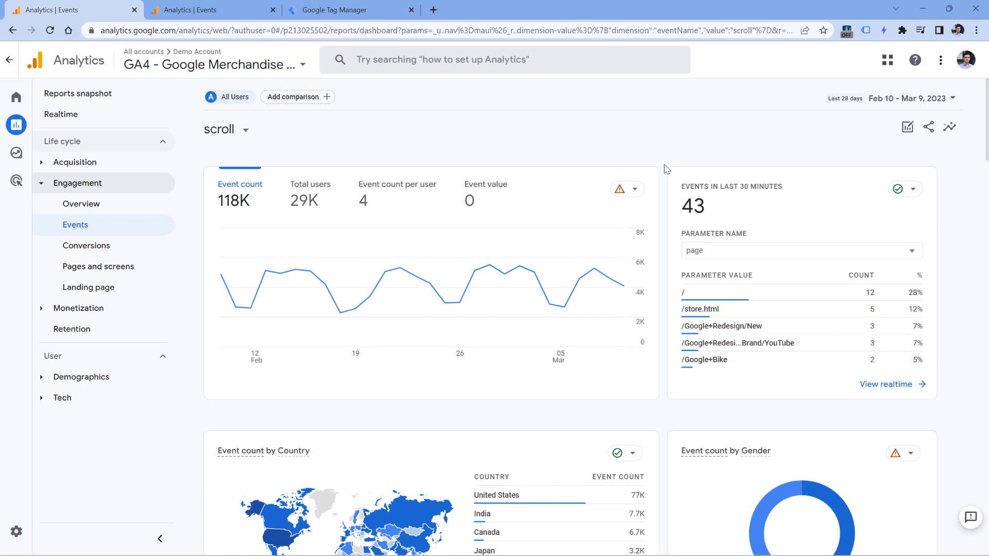
scroll("down", 3)
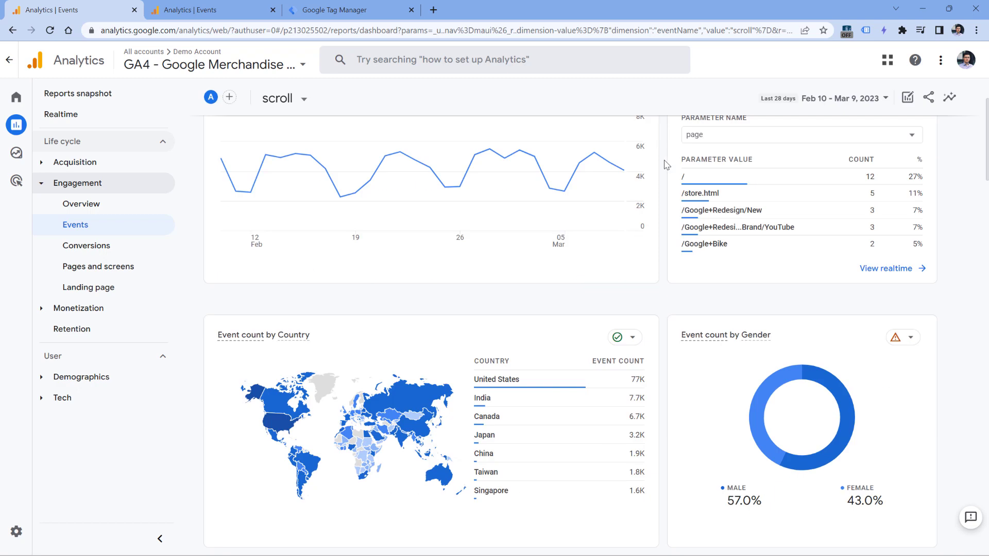
scroll("down", 3)
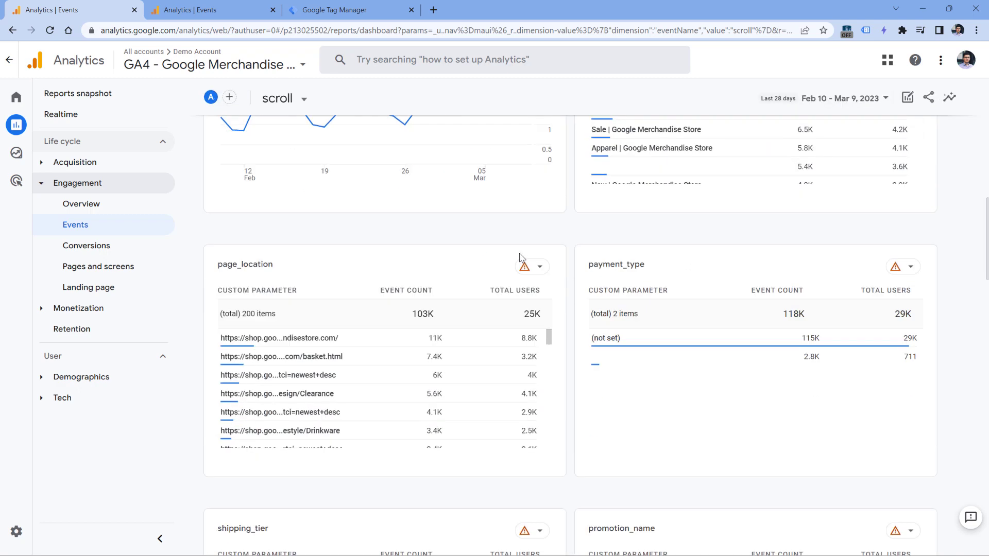
scroll("down", 3)
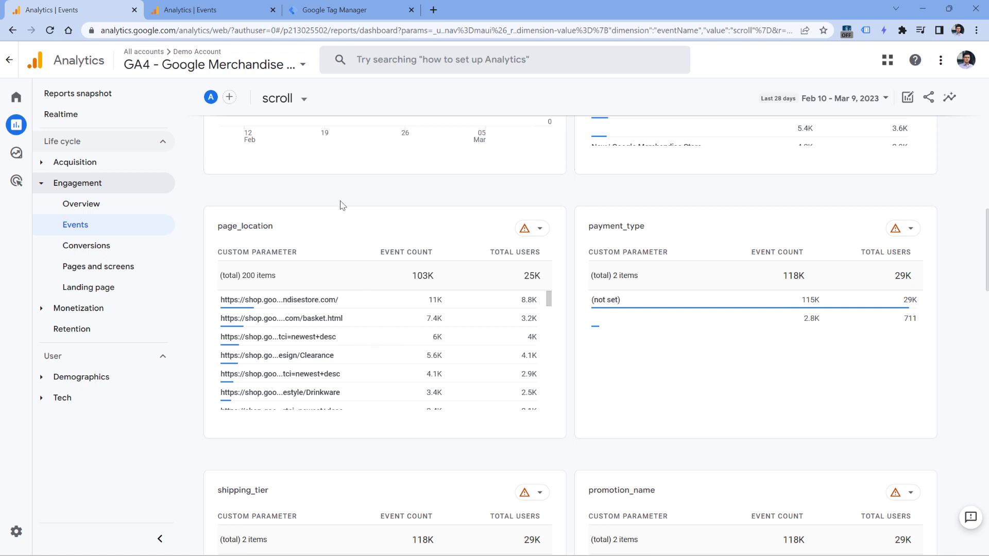
mouse_move(561, 250)
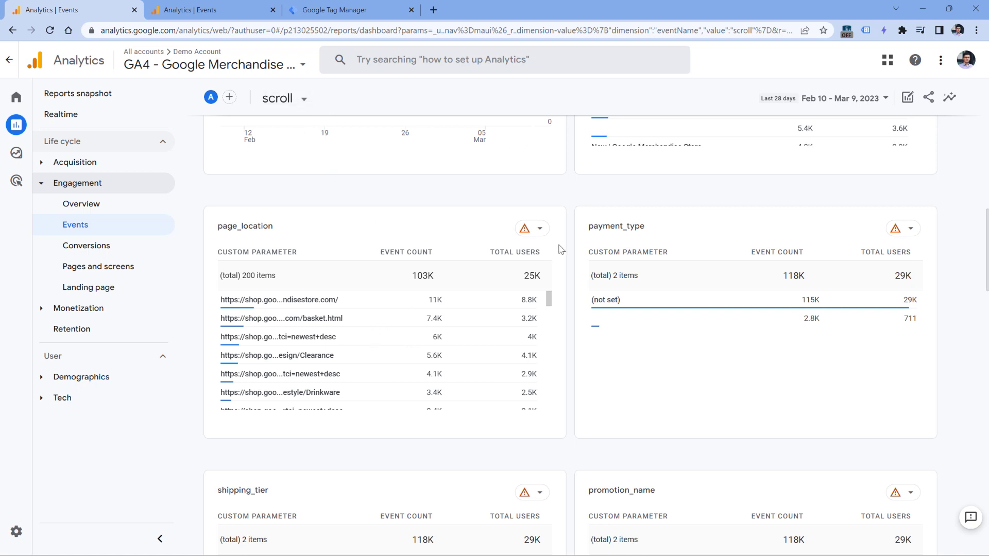
scroll("down", 3)
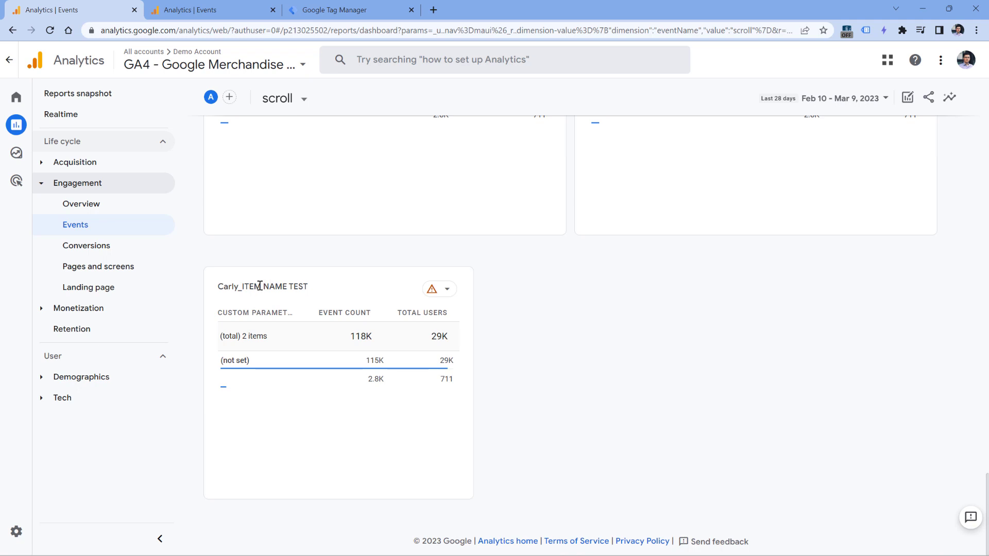
mouse_move(276, 289)
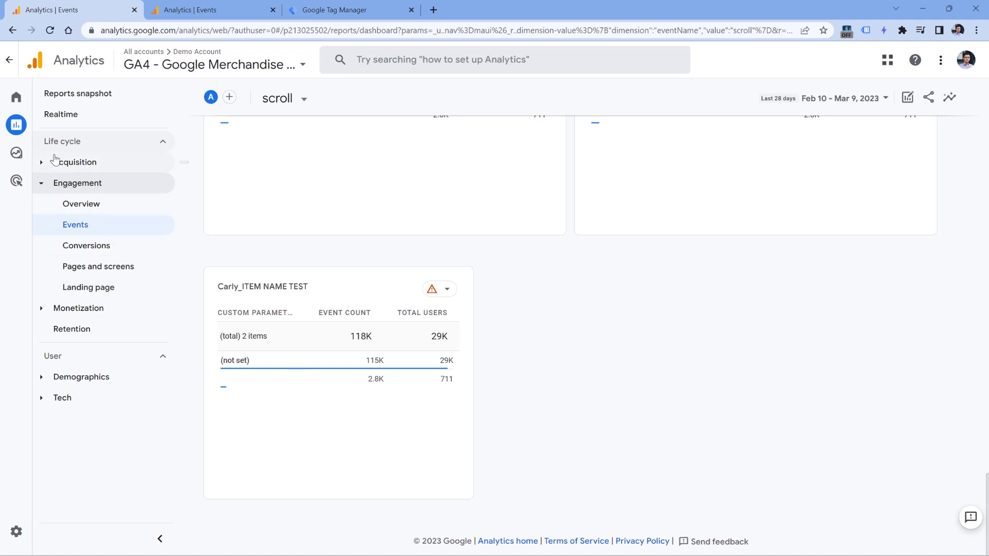
mouse_move(249, 192)
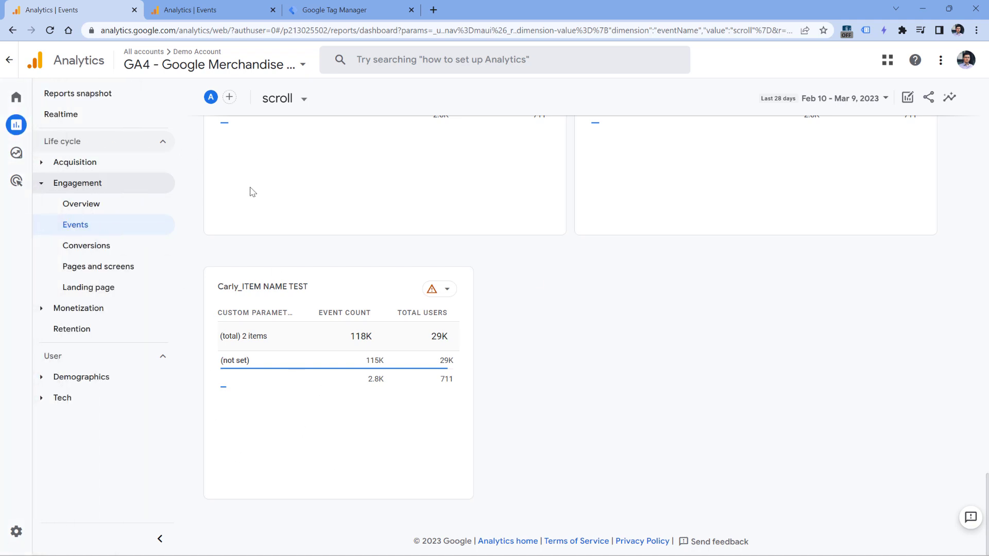
mouse_move(75, 225)
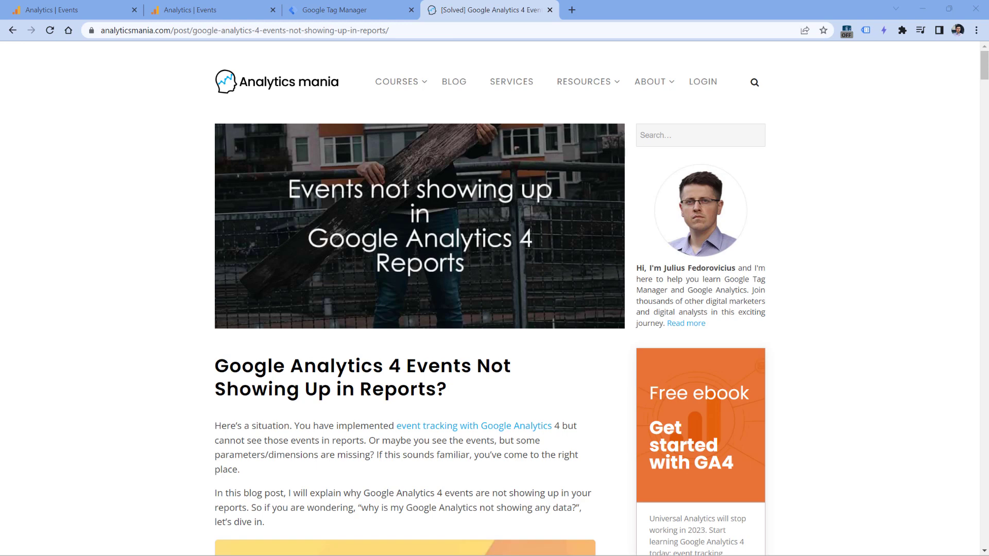
mouse_move(210, 226)
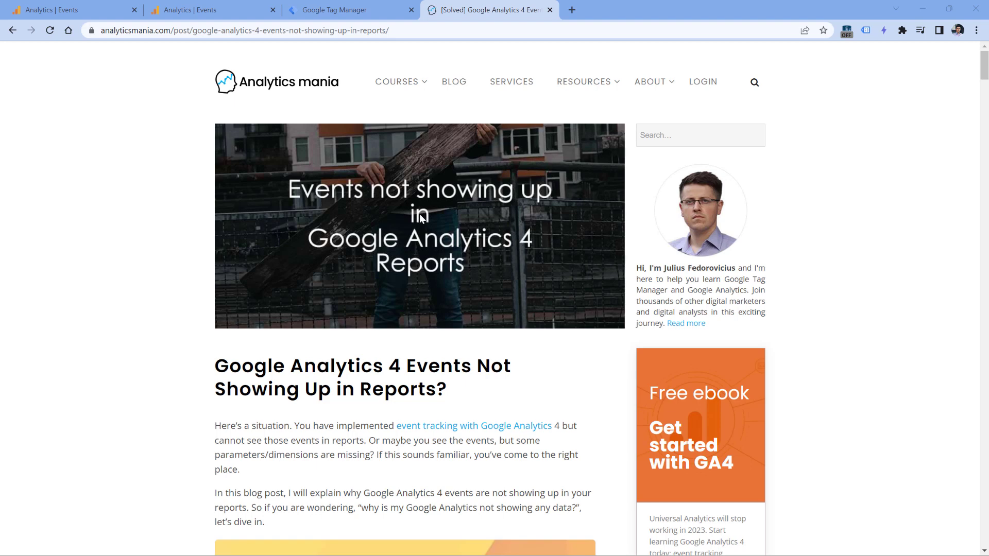
mouse_move(416, 242)
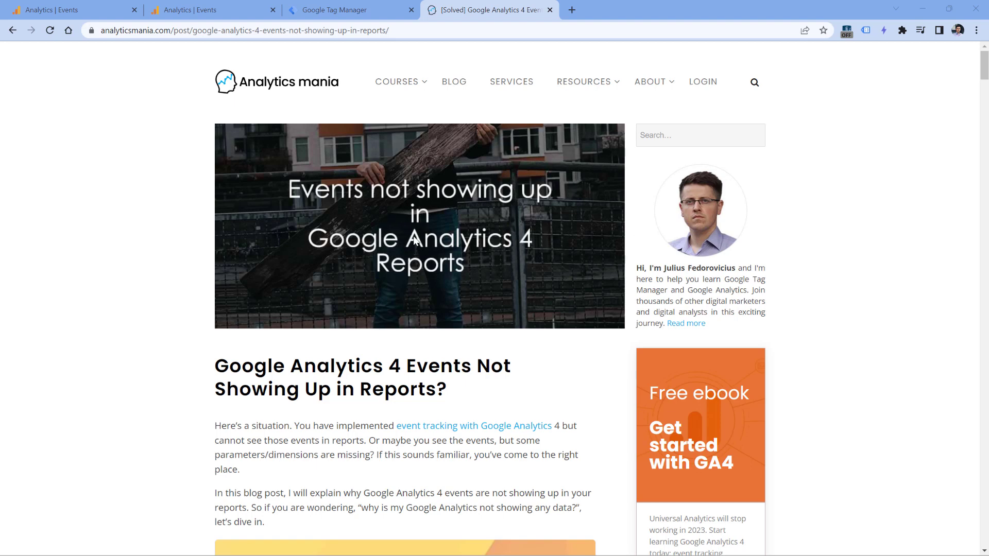